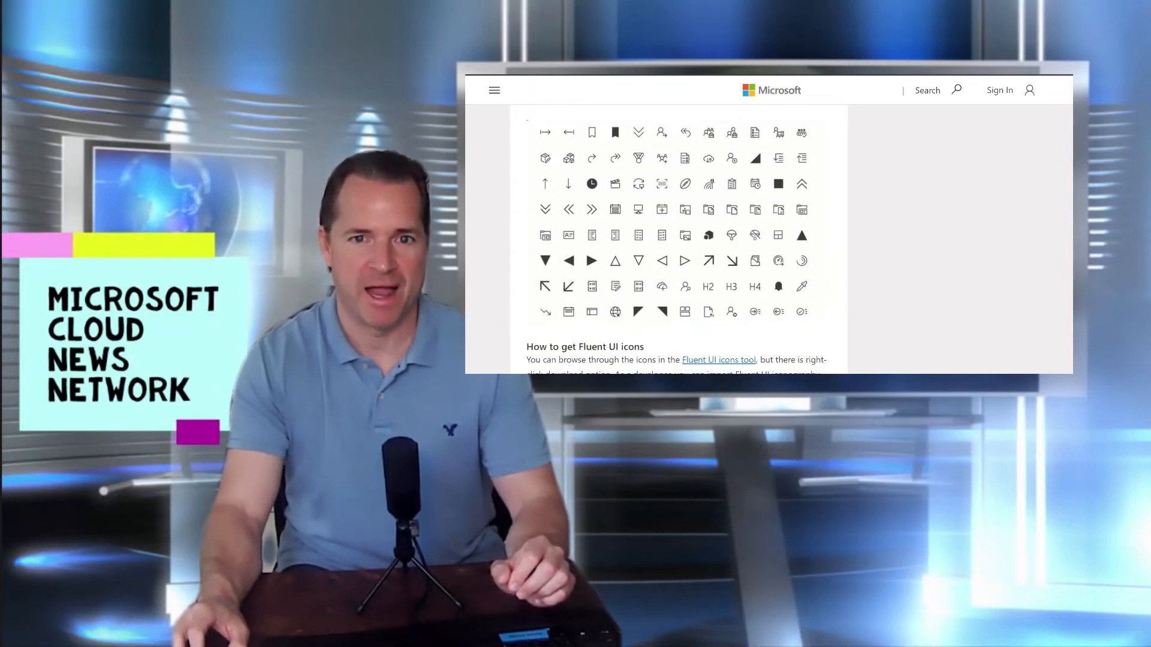
{"action": "scroll", "scroll_direction": "down", "scroll_amount": 3}
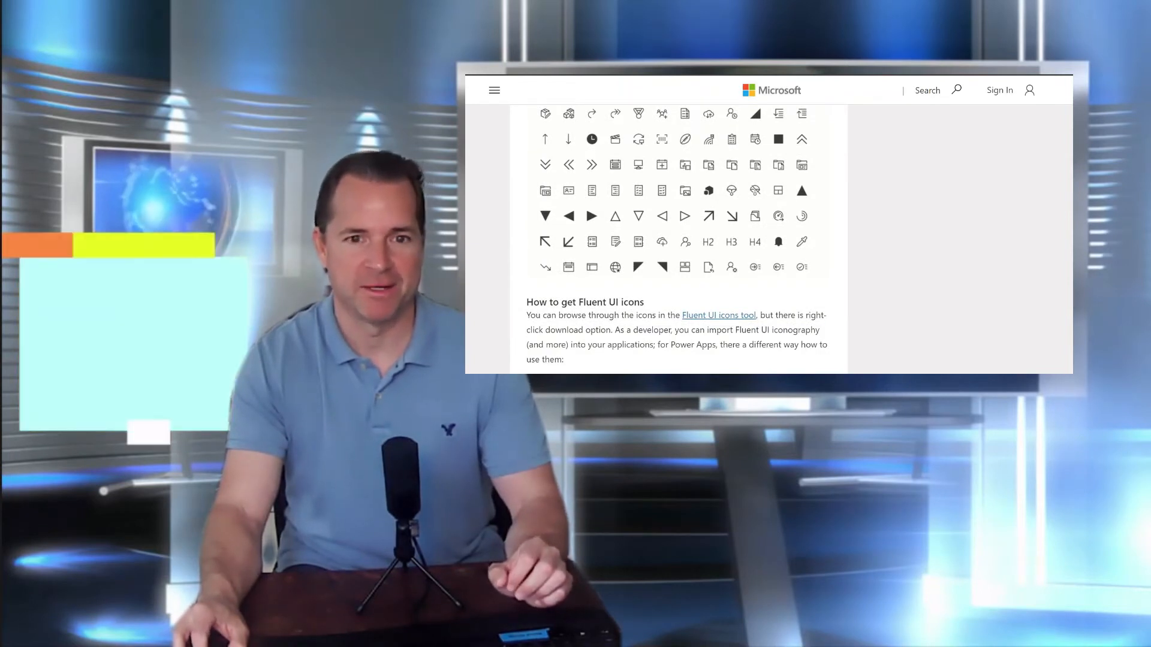
{"action": "scroll", "scroll_direction": "down", "scroll_amount": 3}
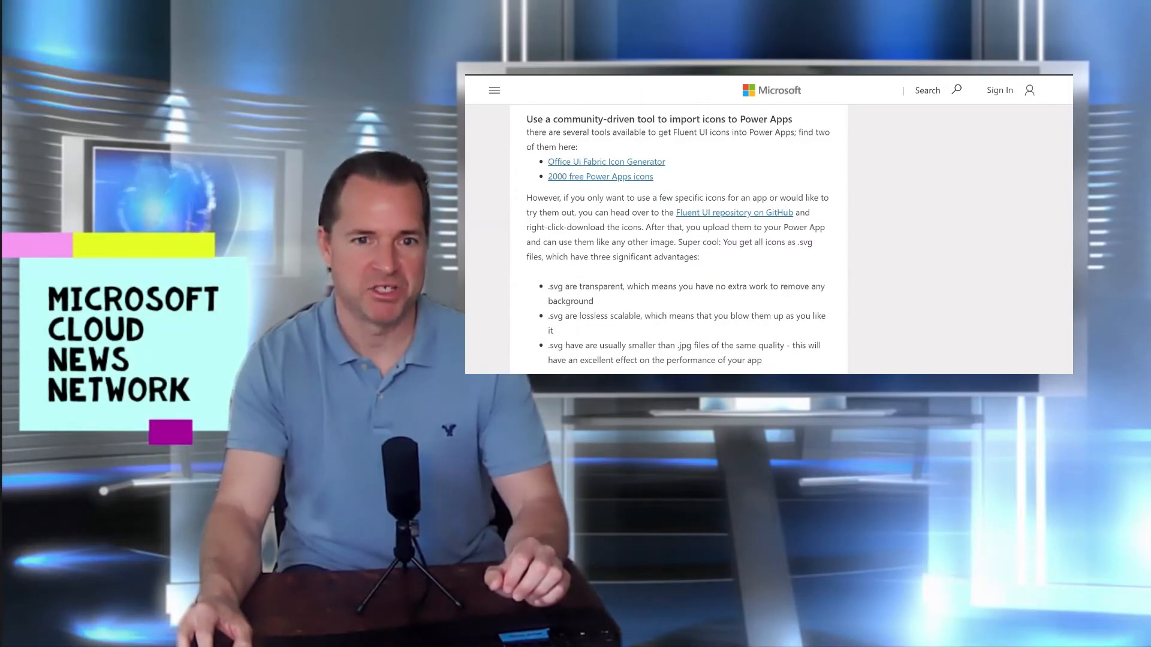
{"action": "scroll", "scroll_direction": "down", "scroll_amount": 3}
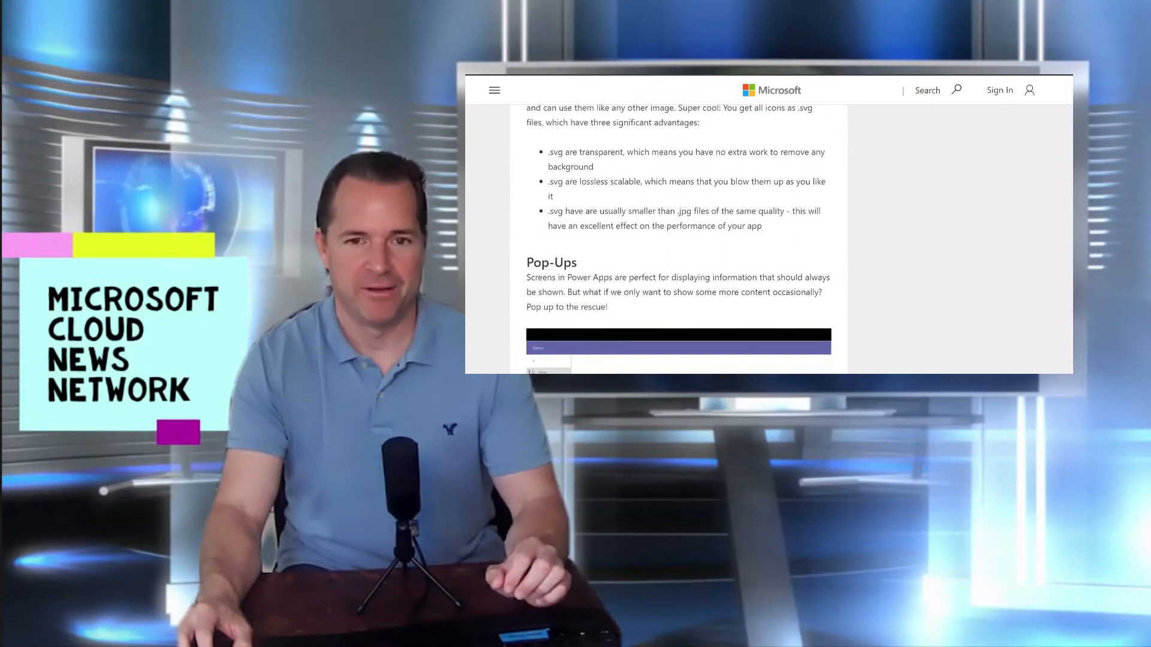
{"action": "scroll", "scroll_direction": "down", "scroll_amount": 3}
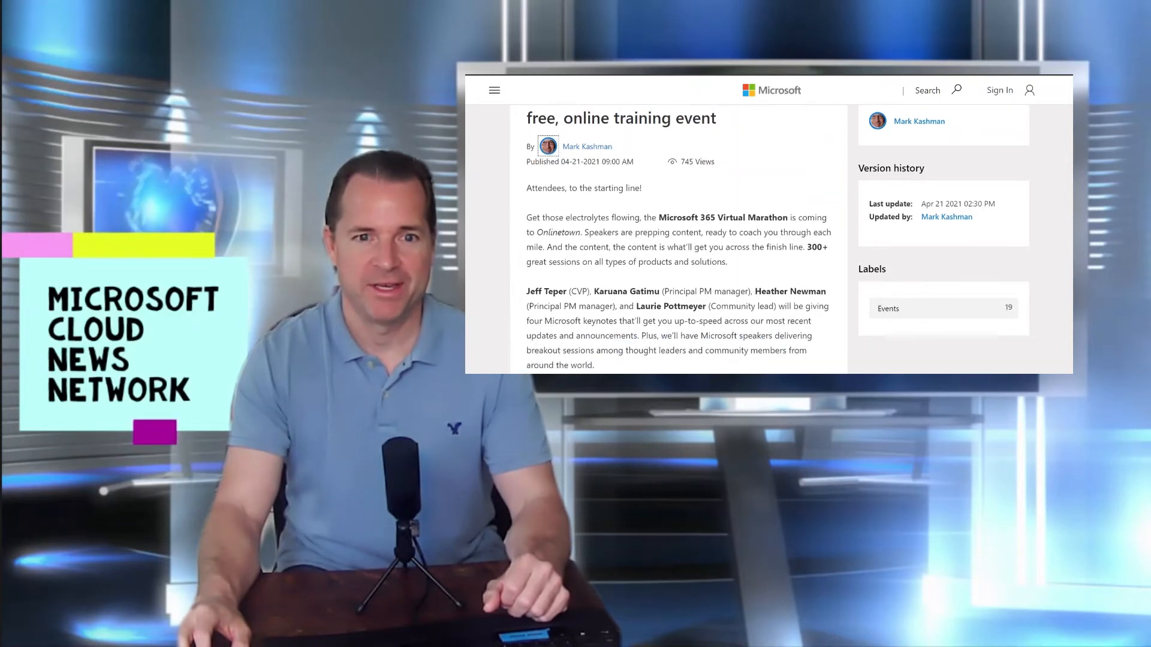
{"action": "scroll", "scroll_direction": "down", "scroll_amount": 3}
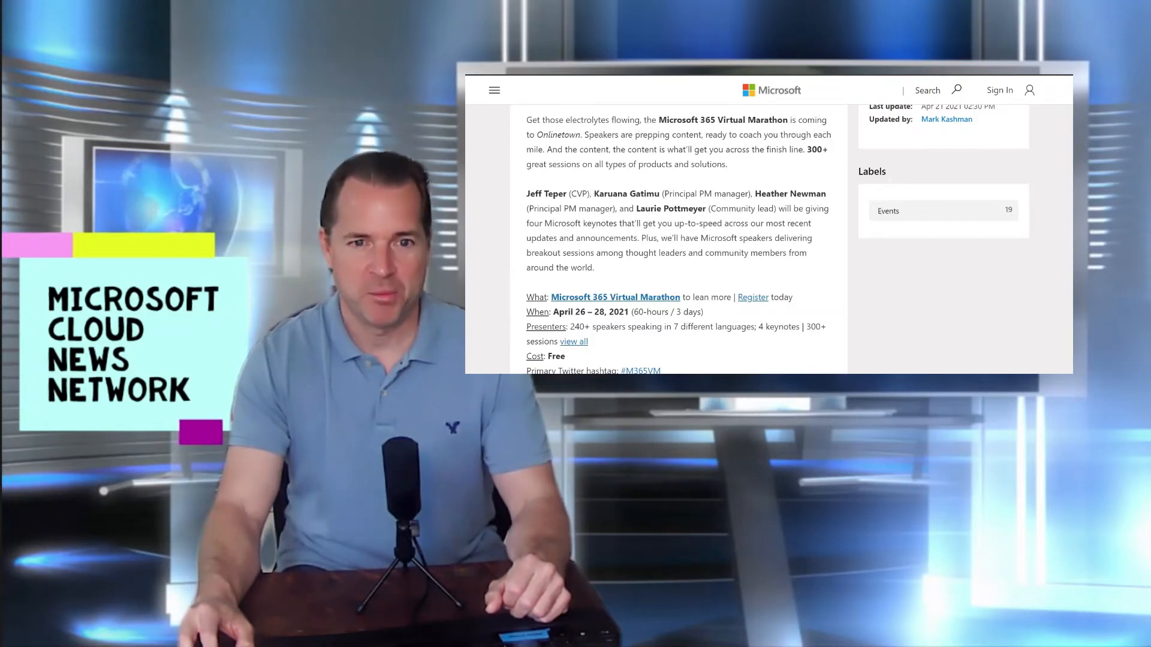
{"action": "scroll", "scroll_direction": "down", "scroll_amount": 3}
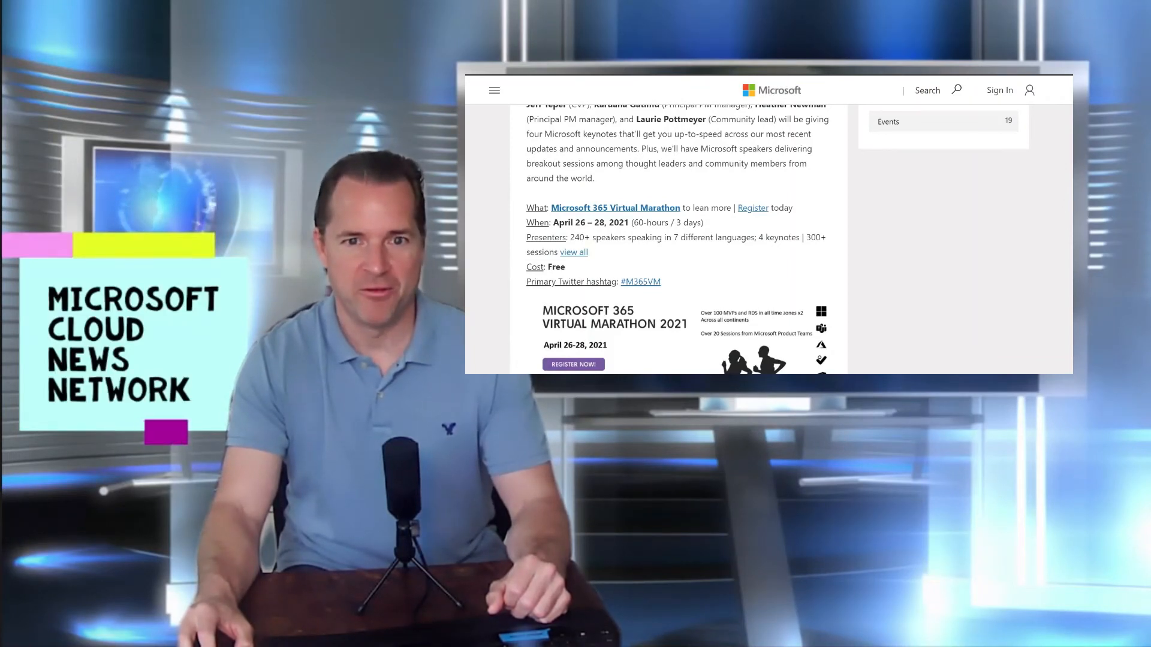
{"action": "scroll", "scroll_direction": "down", "scroll_amount": 3}
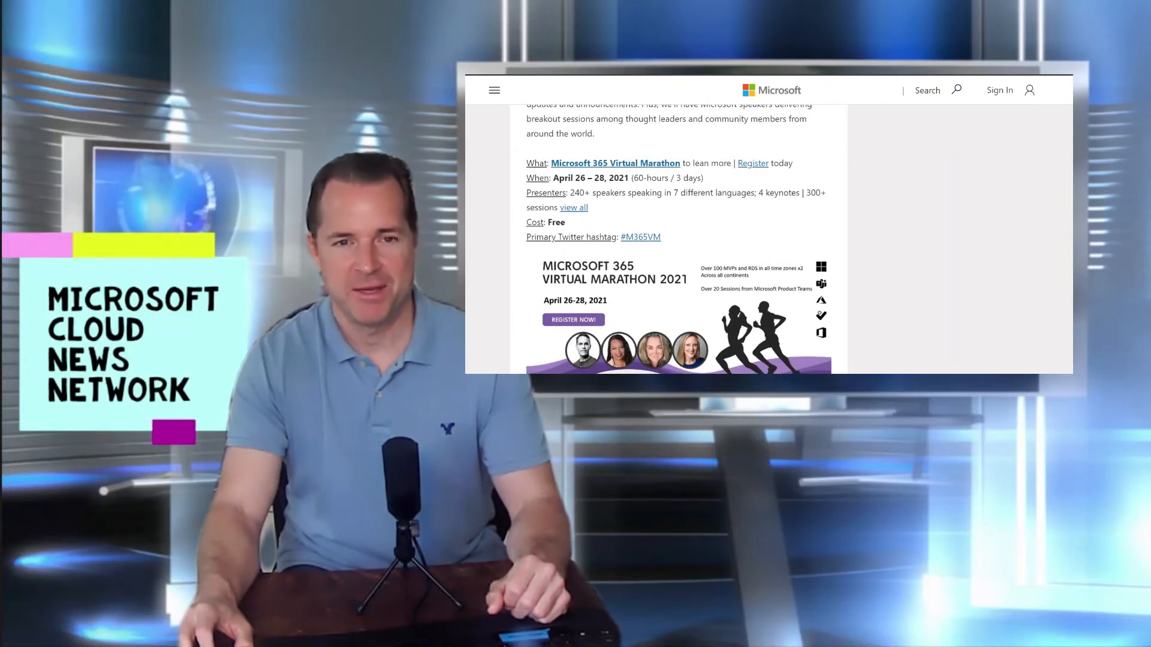
{"action": "scroll", "scroll_direction": "down", "scroll_amount": 3}
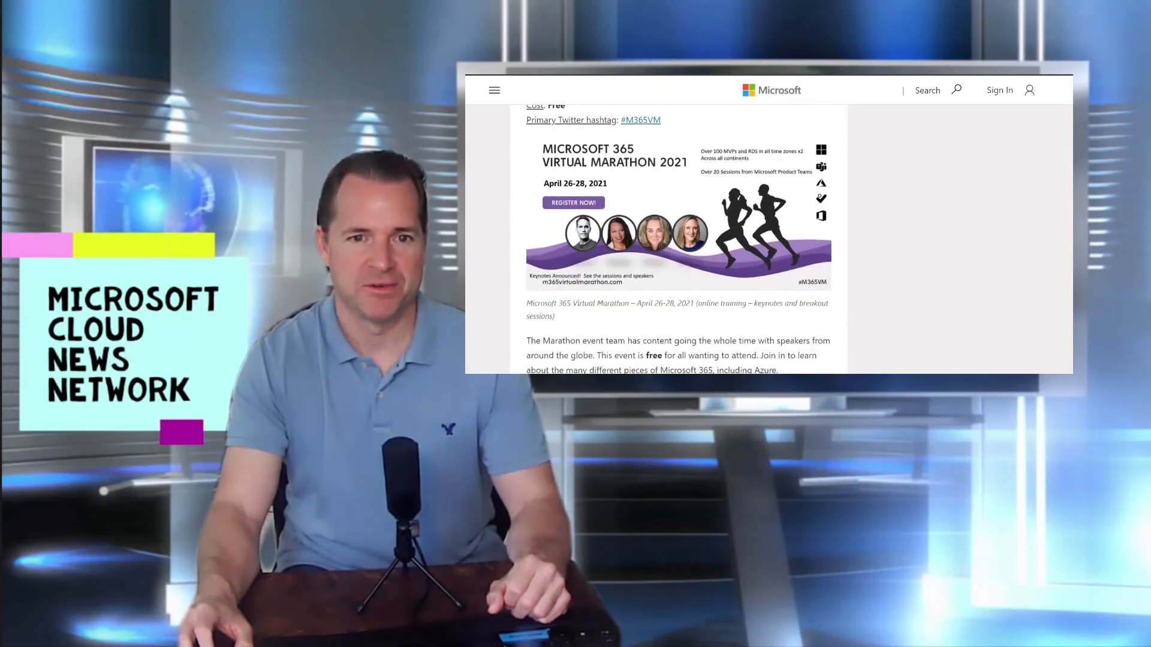
{"action": "scroll", "scroll_direction": "down", "scroll_amount": 3}
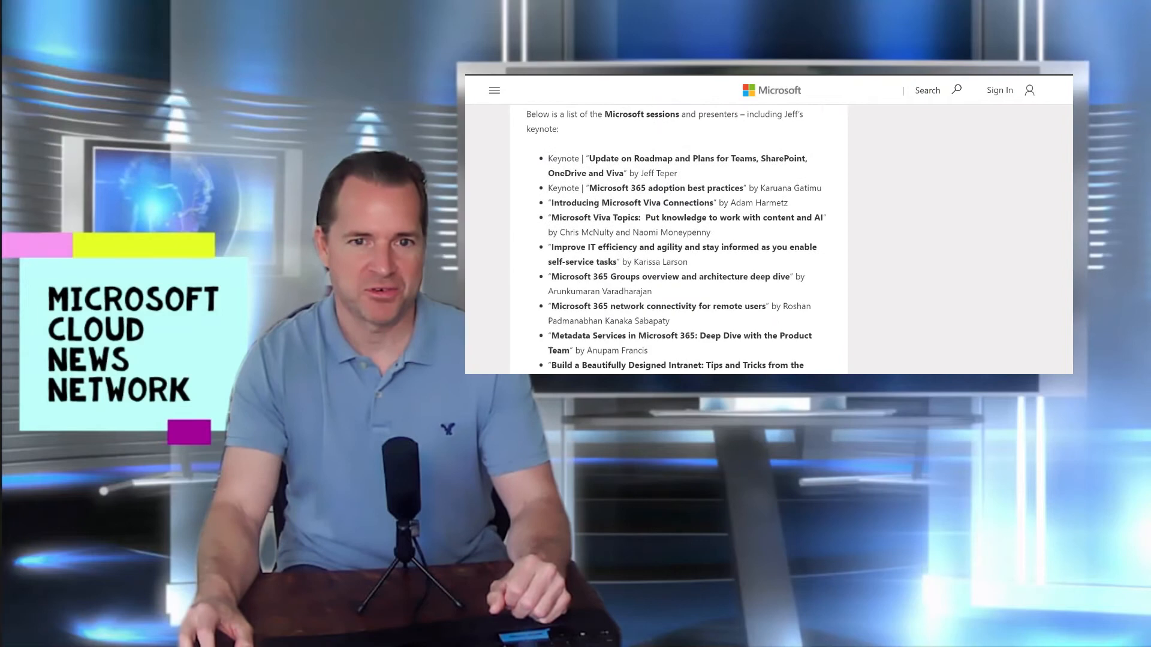
{"action": "scroll", "scroll_direction": "down", "scroll_amount": 3}
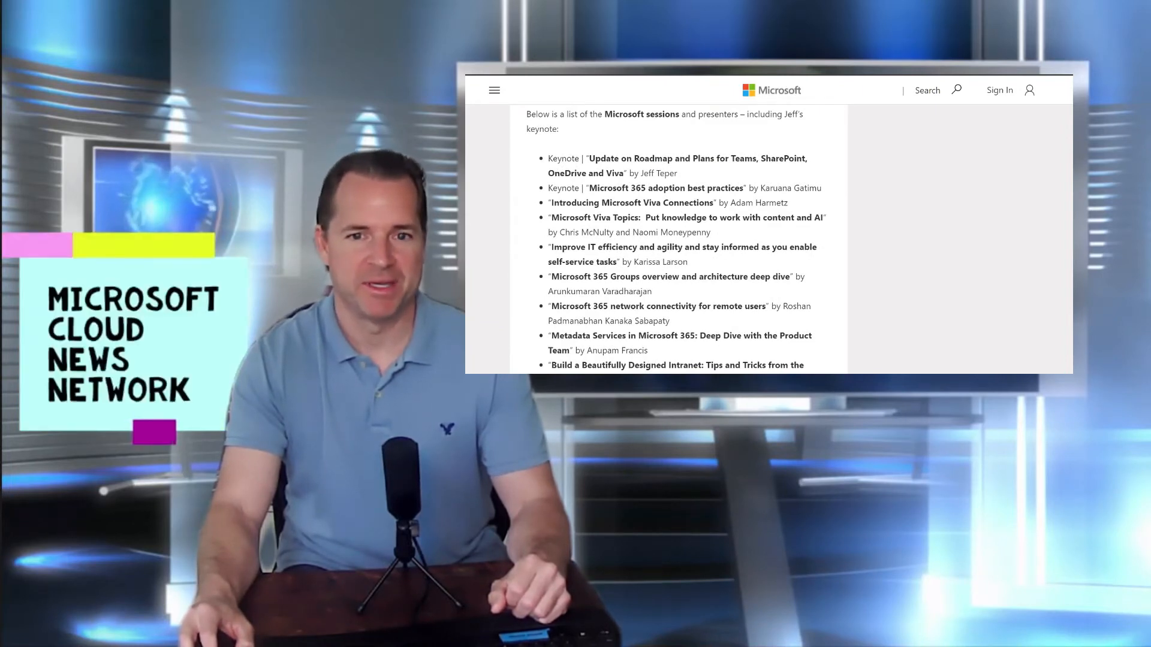
{"action": "scroll", "scroll_direction": "down", "scroll_amount": 3}
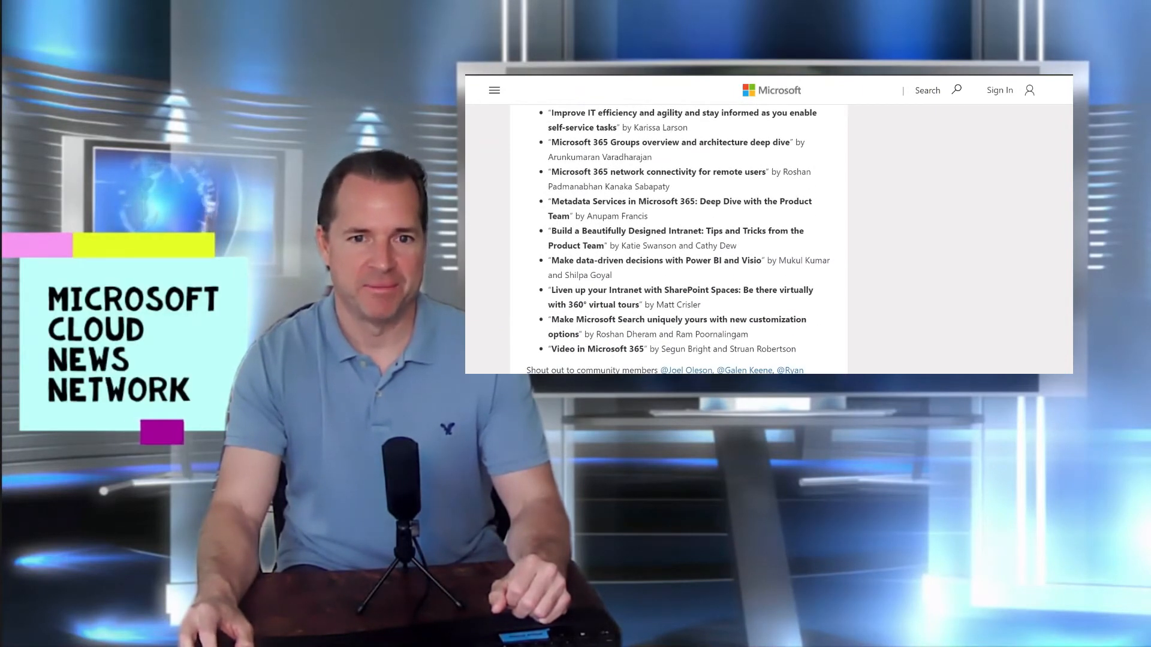
{"action": "scroll", "scroll_direction": "down", "scroll_amount": 3}
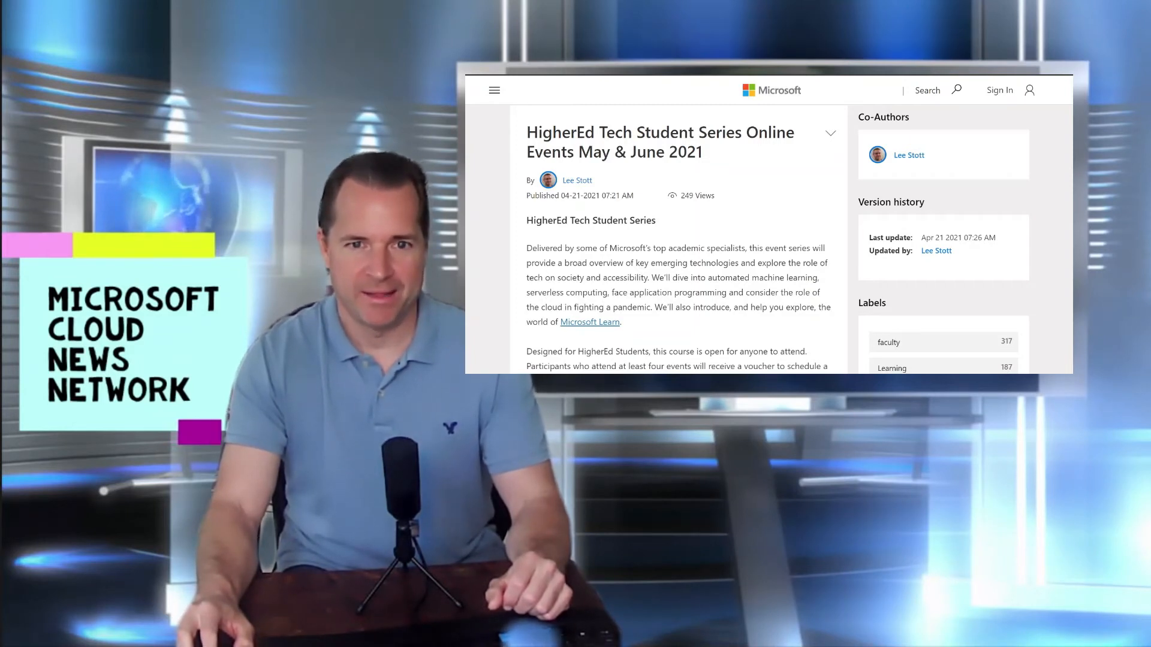
{"action": "scroll", "scroll_direction": "down", "scroll_amount": 3}
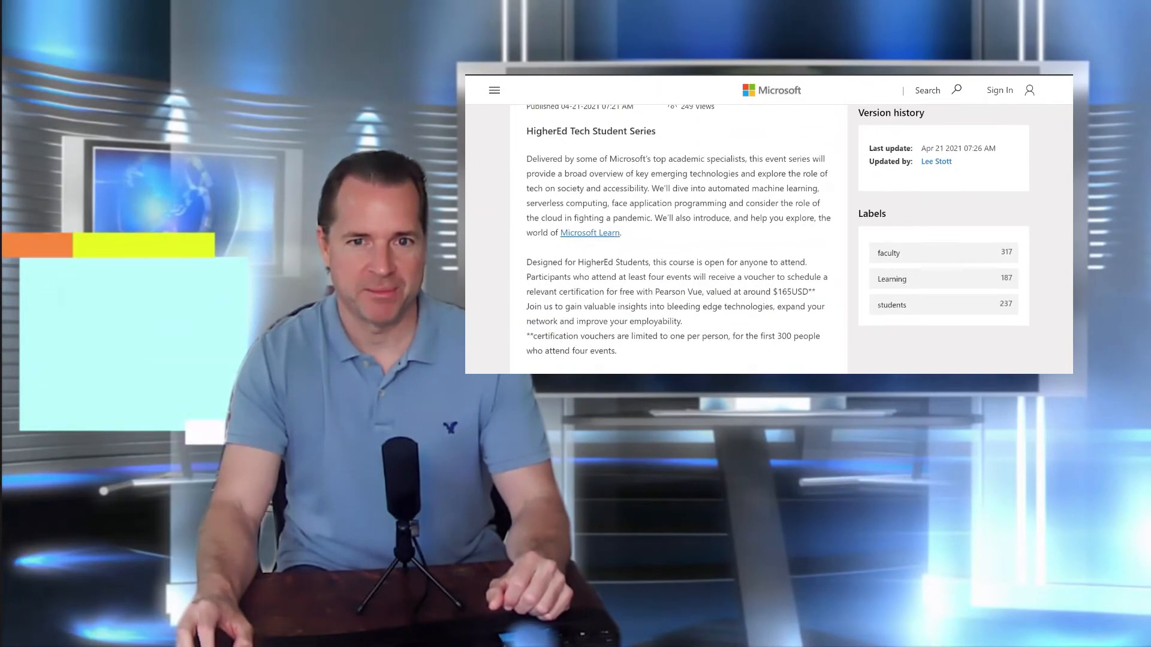
{"action": "scroll", "scroll_direction": "down", "scroll_amount": 3}
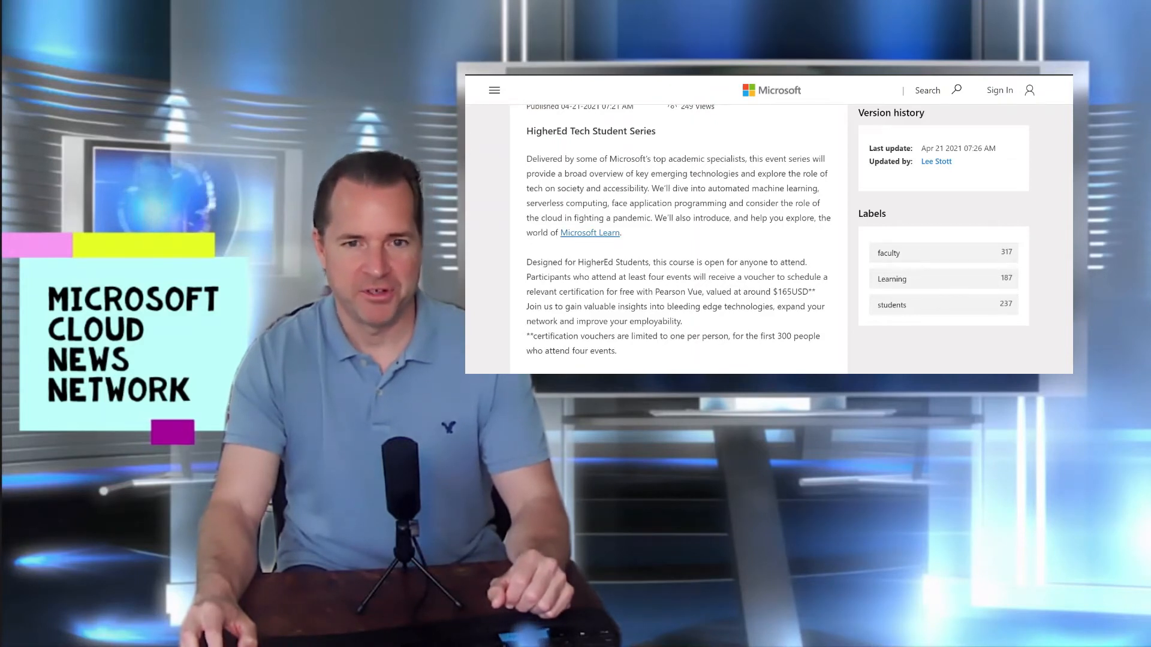
{"action": "scroll", "scroll_direction": "down", "scroll_amount": 3}
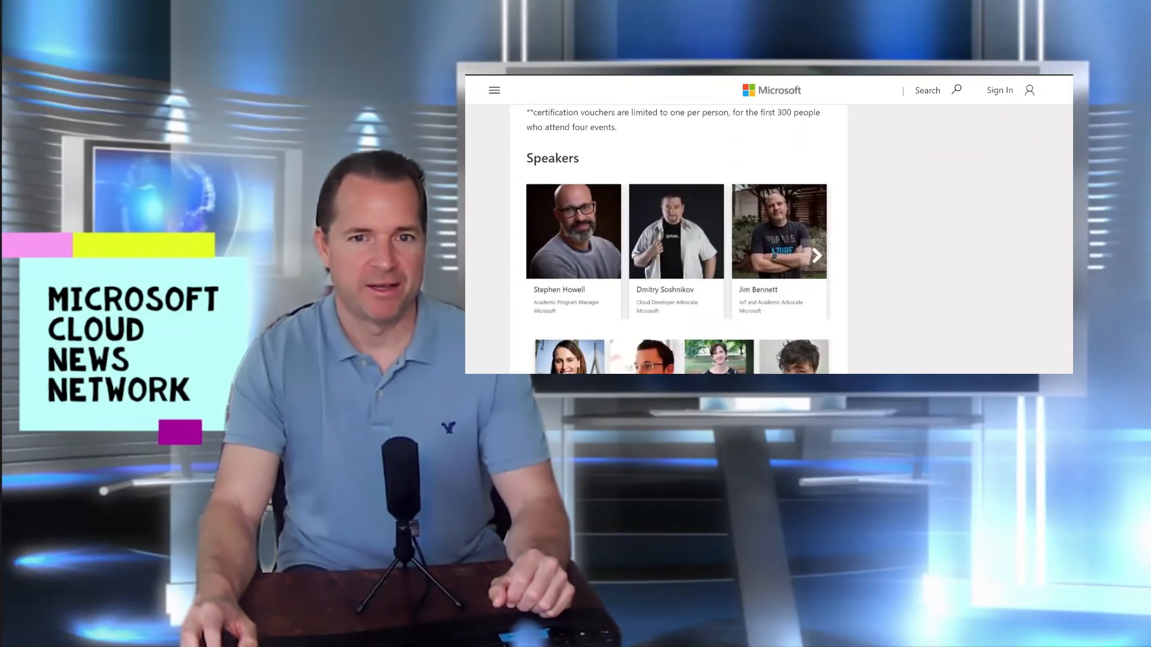
{"action": "scroll", "scroll_direction": "down", "scroll_amount": 3}
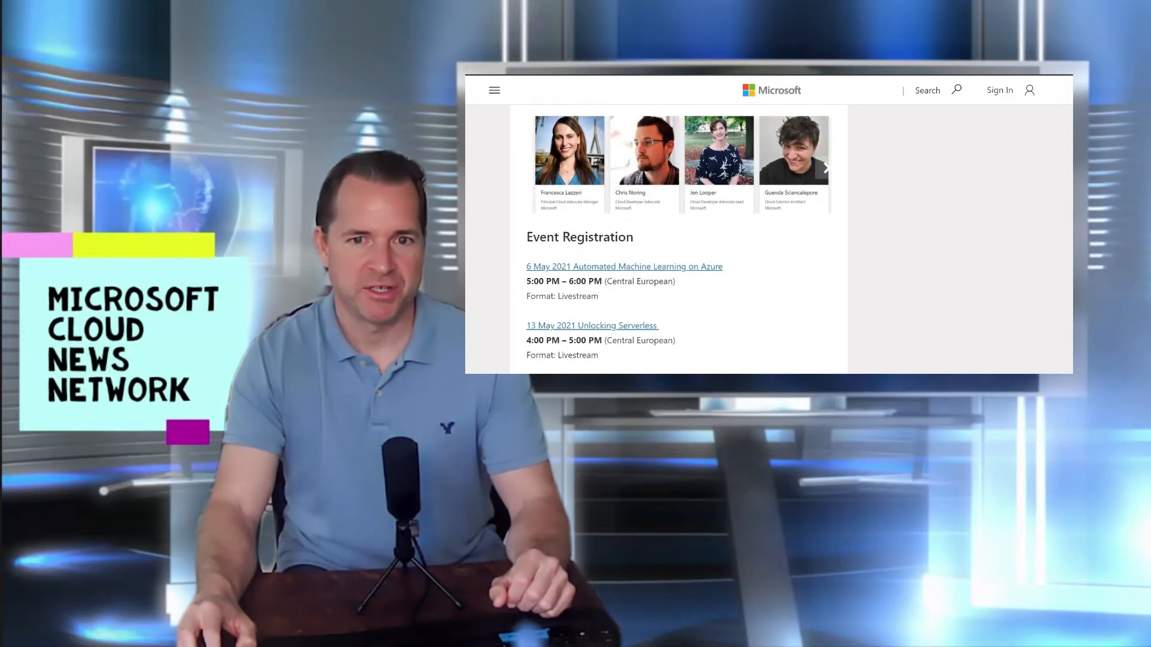
{"action": "scroll", "scroll_direction": "down", "scroll_amount": 3}
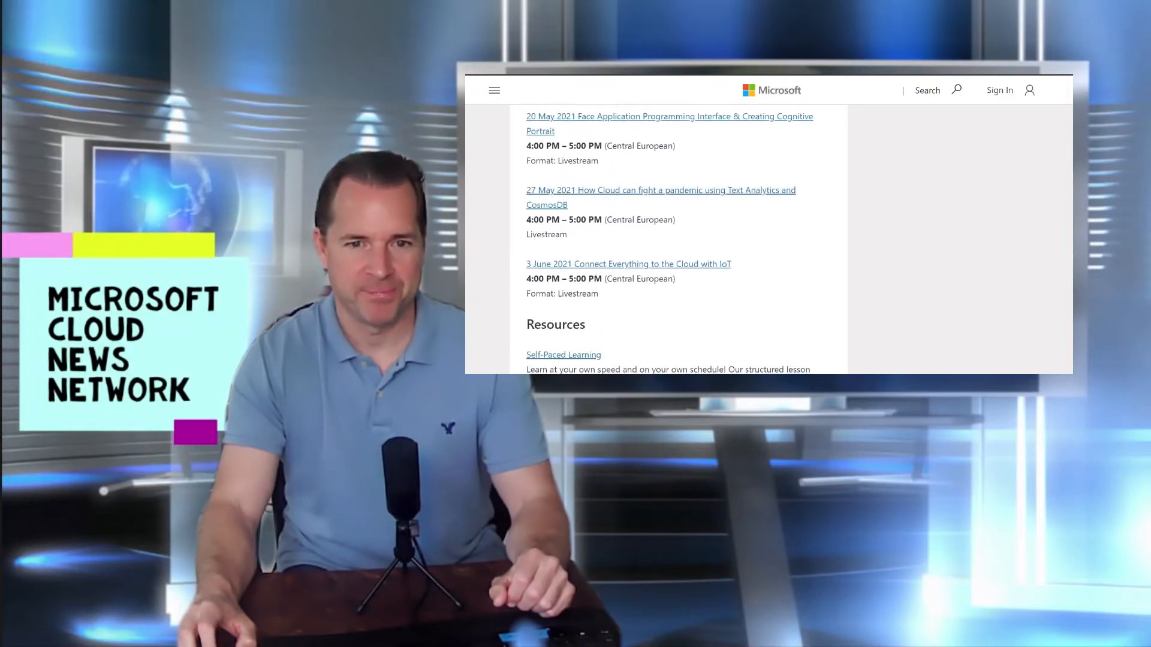
{"action": "scroll", "scroll_direction": "down", "scroll_amount": 3}
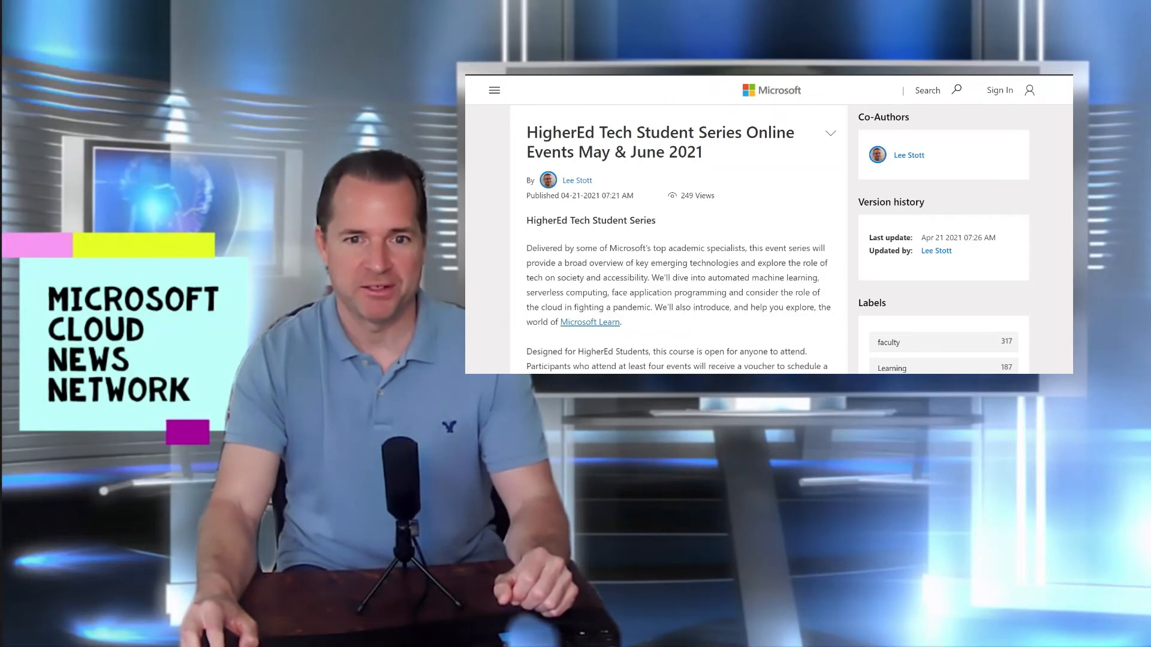
{"action": "scroll", "scroll_direction": "down", "scroll_amount": 3}
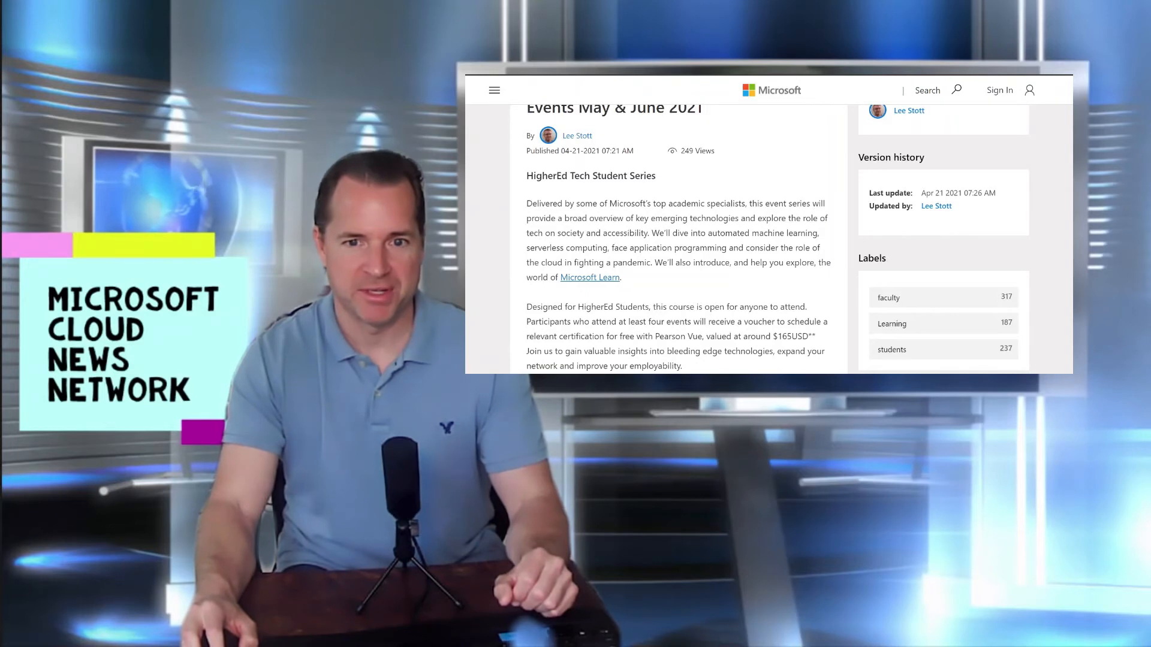
{"action": "scroll", "scroll_direction": "down", "scroll_amount": 3}
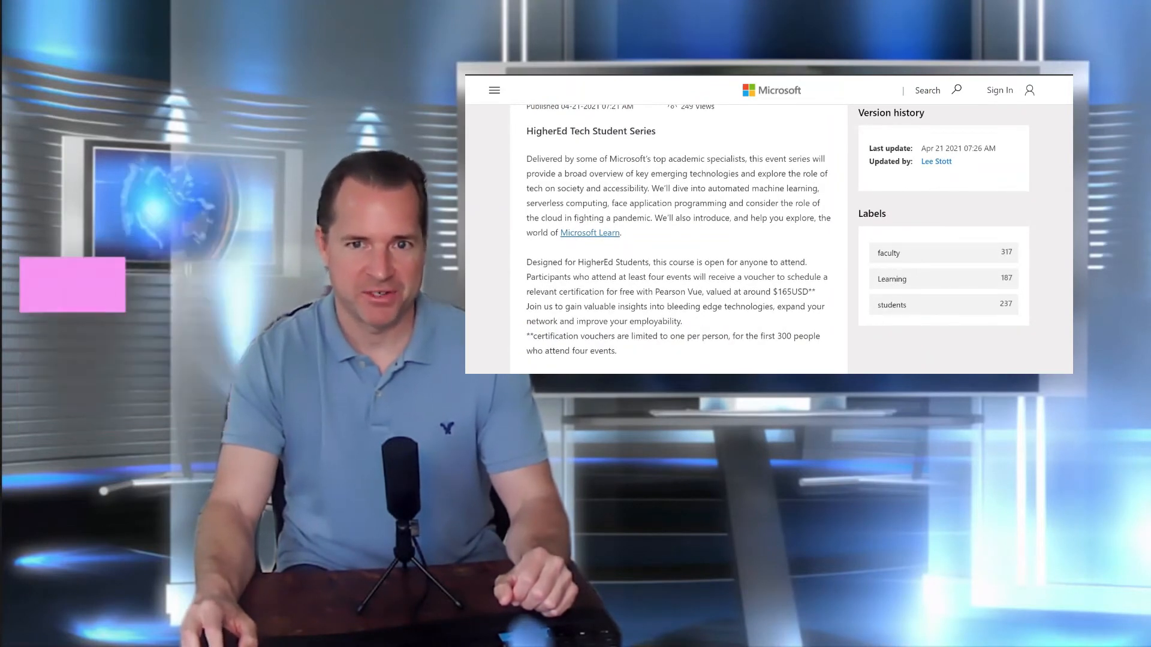
{"action": "scroll", "scroll_direction": "up", "scroll_amount": 3}
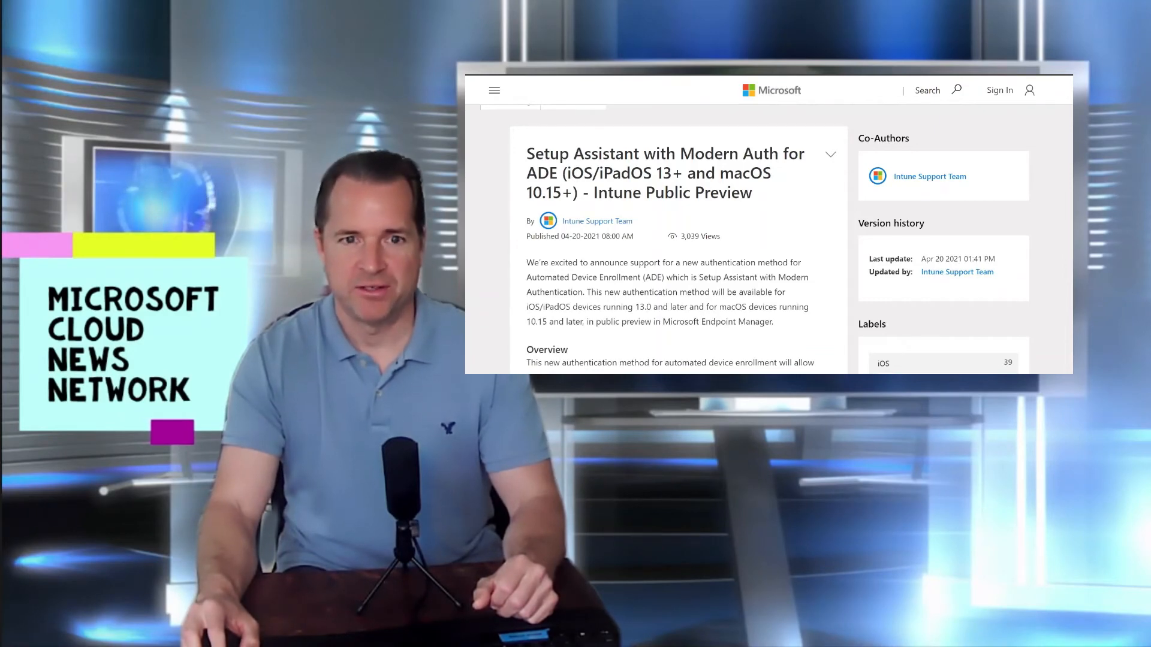
{"action": "scroll", "scroll_direction": "down", "scroll_amount": 3}
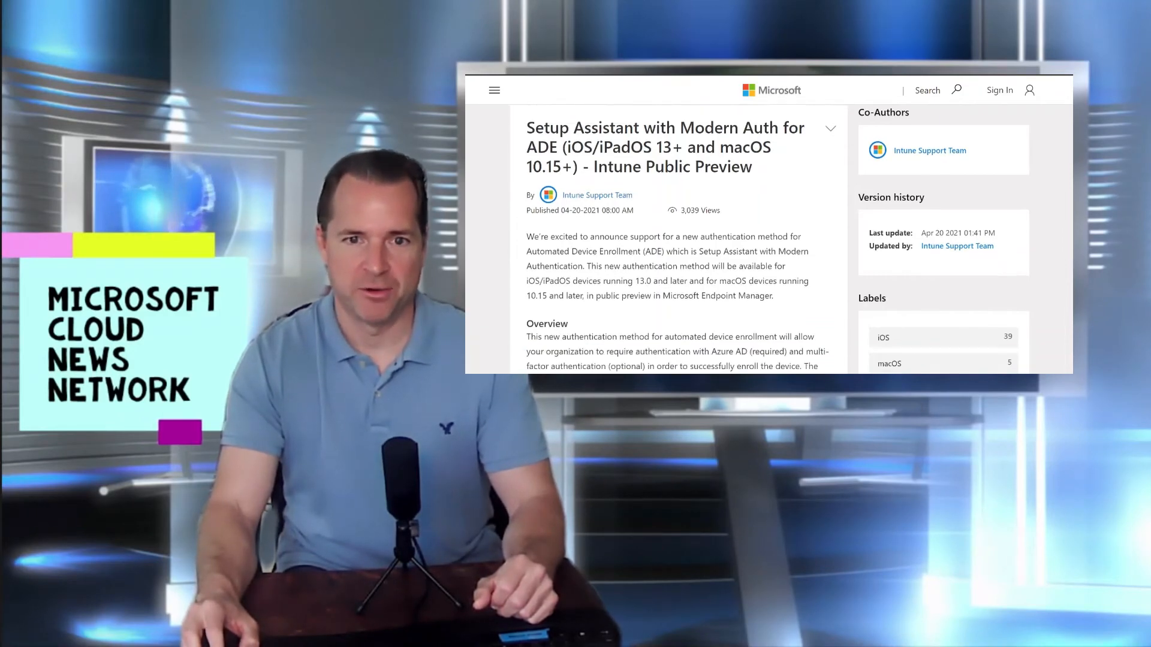
{"action": "scroll", "scroll_direction": "down", "scroll_amount": 3}
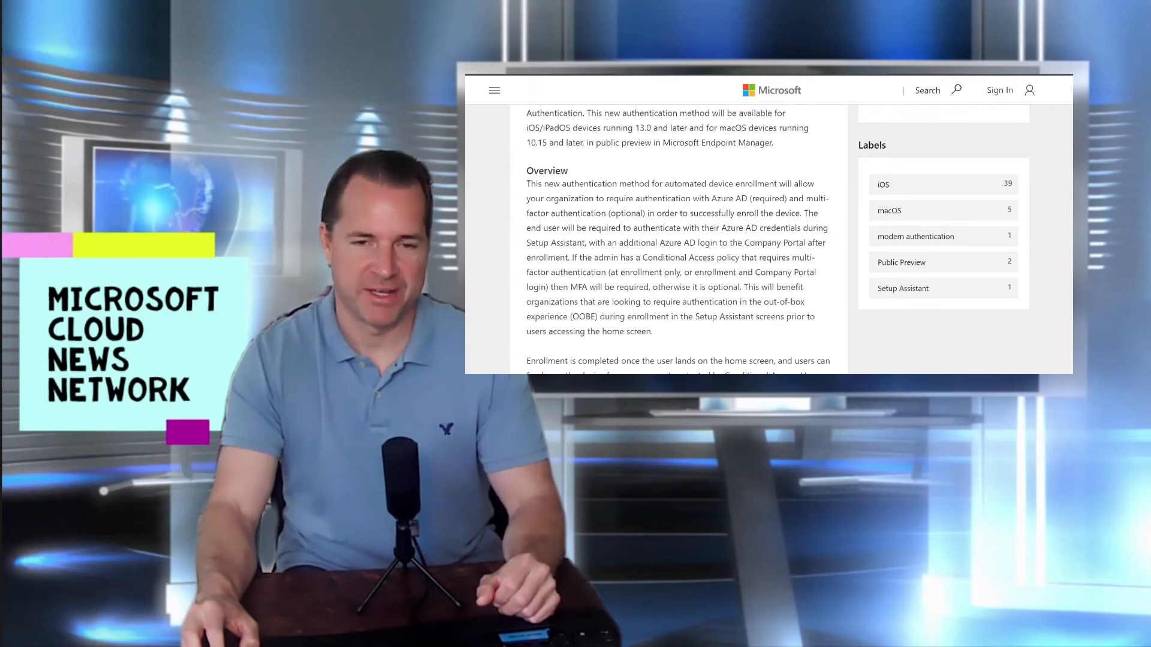
{"action": "scroll", "scroll_direction": "down", "scroll_amount": 3}
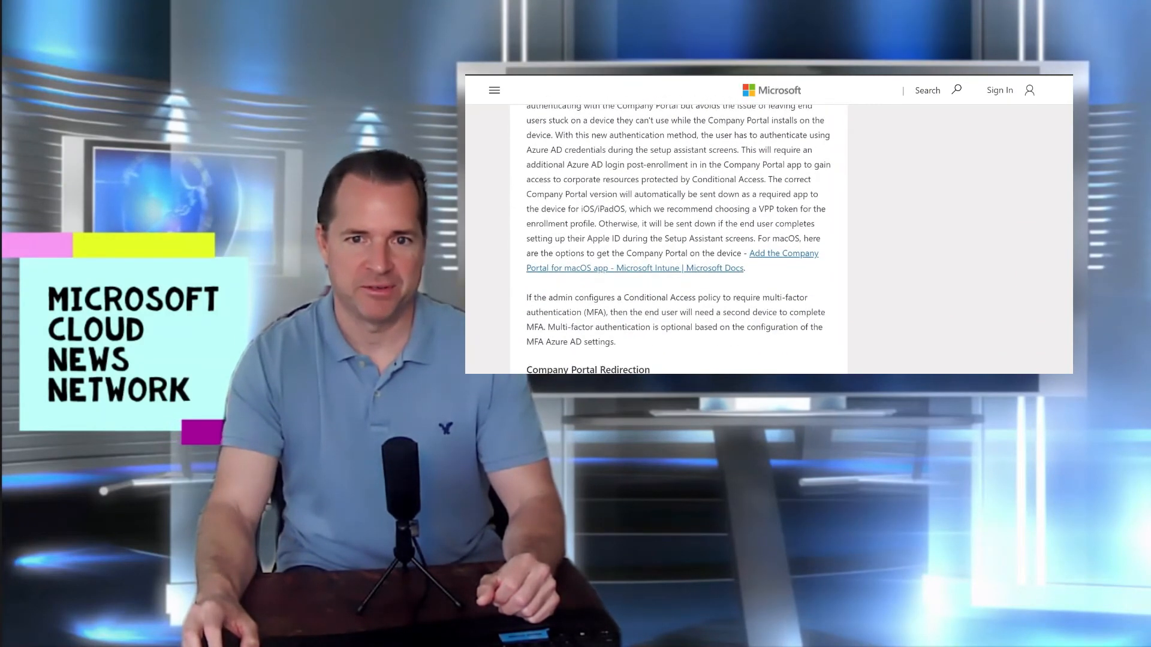
{"action": "scroll", "scroll_direction": "down", "scroll_amount": 3}
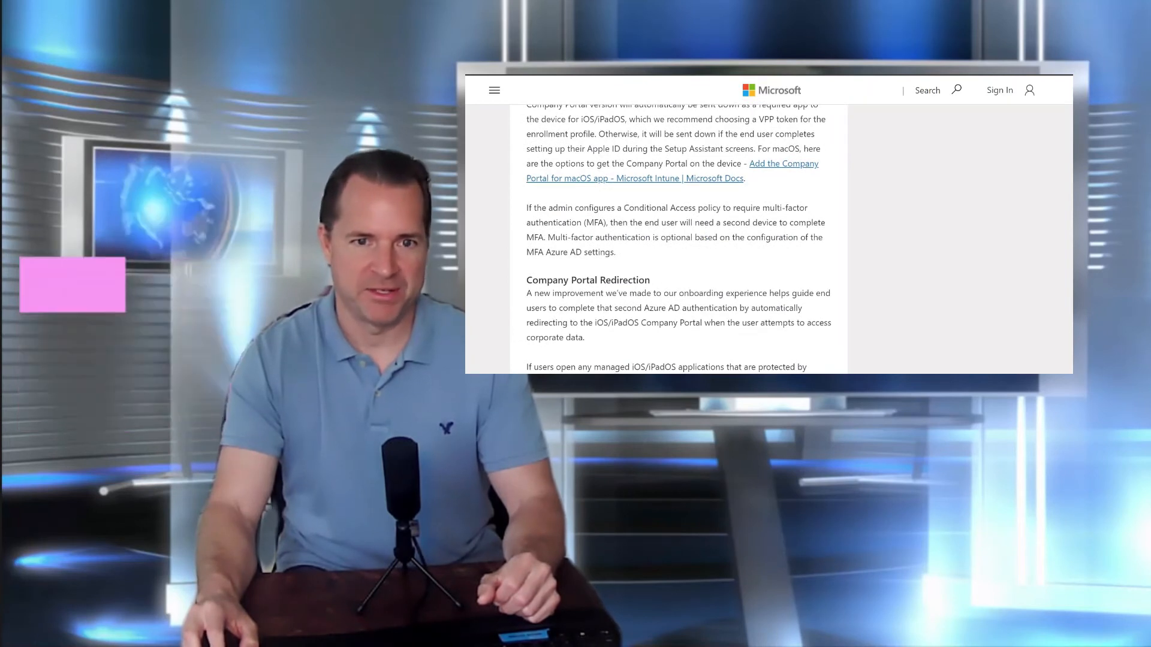
{"action": "scroll", "scroll_direction": "down", "scroll_amount": 3}
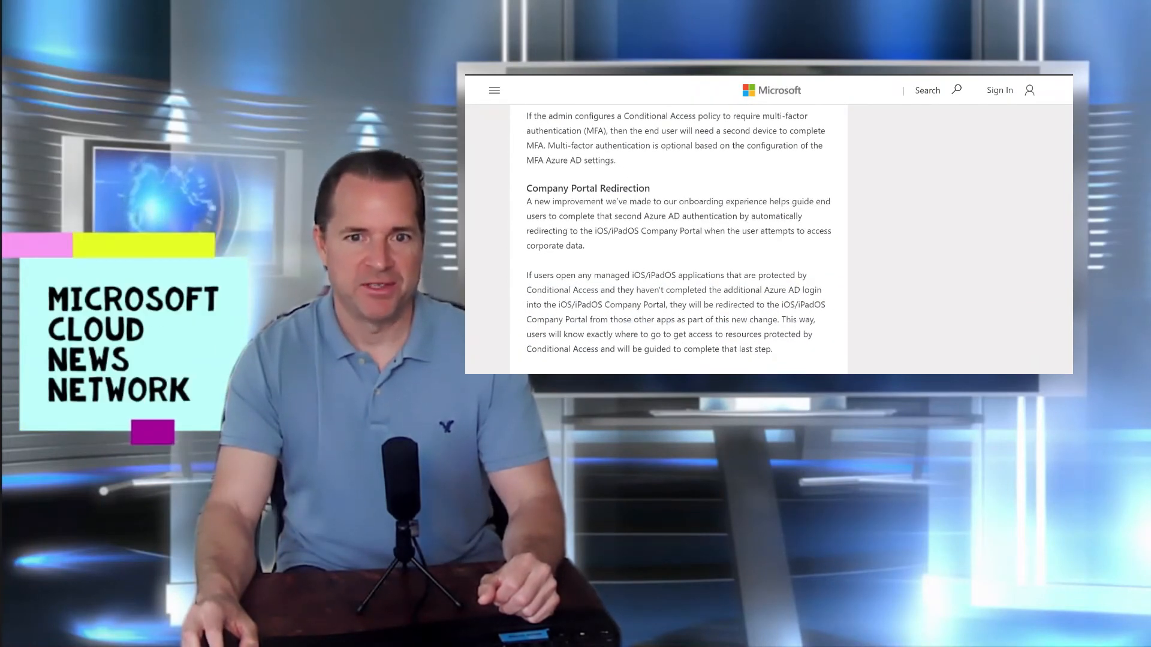
{"action": "scroll", "scroll_direction": "down", "scroll_amount": 3}
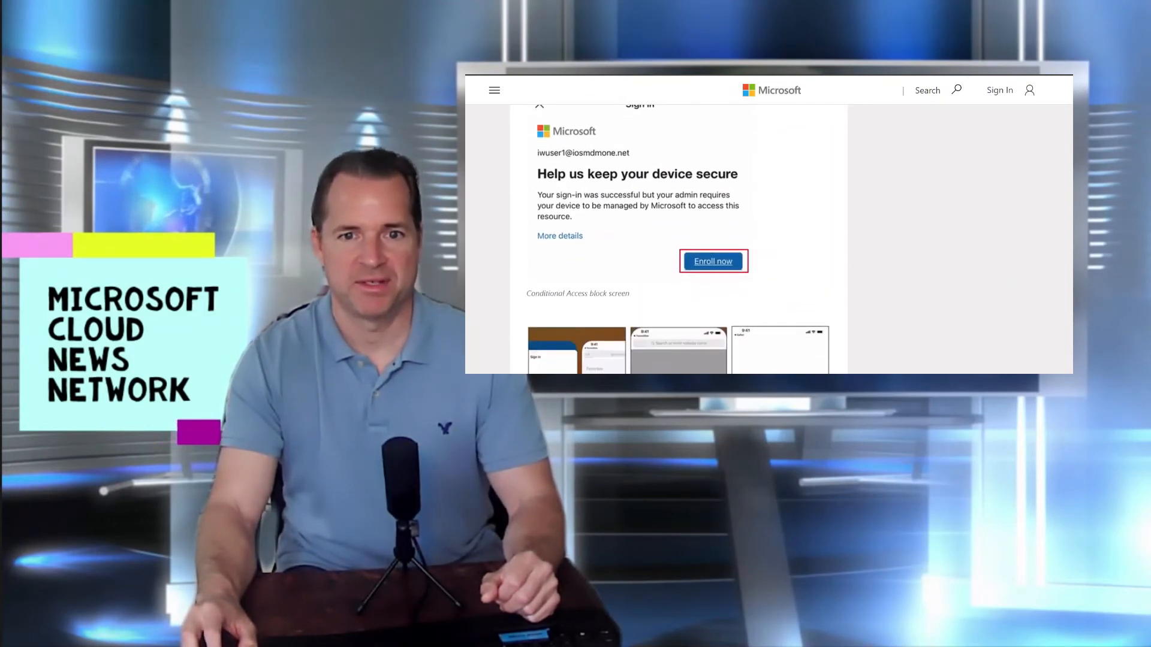
{"action": "scroll", "scroll_direction": "down", "scroll_amount": 3}
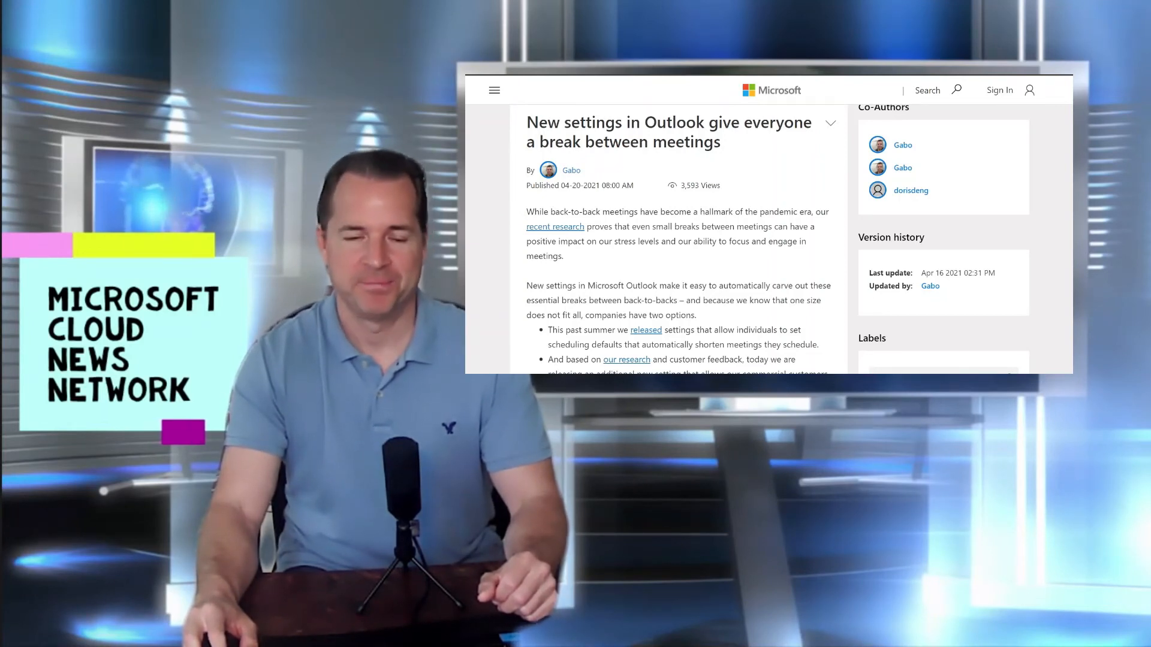
{"action": "scroll", "scroll_direction": "down", "scroll_amount": 3}
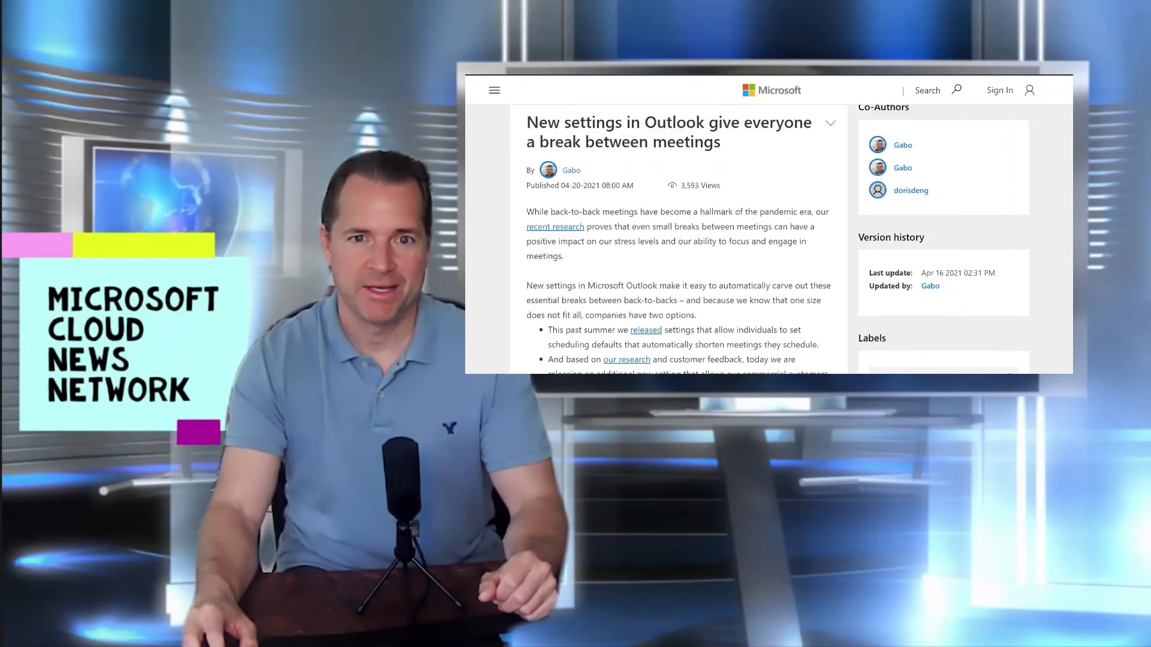
{"action": "scroll", "scroll_direction": "down", "scroll_amount": 3}
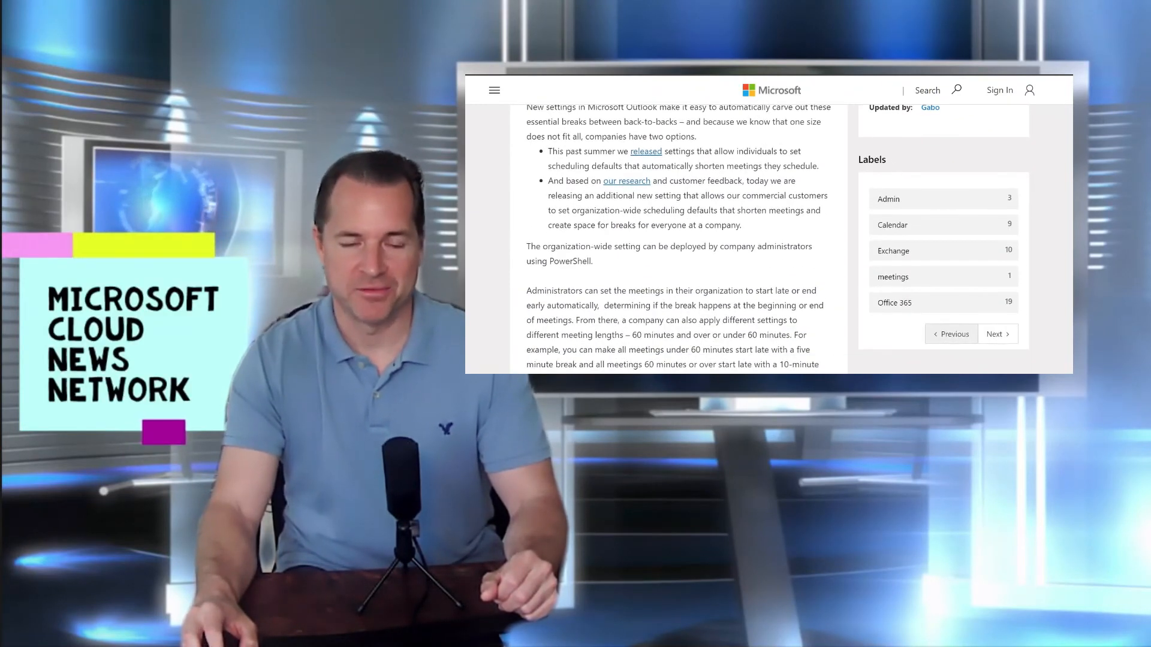
{"action": "scroll", "scroll_direction": "down", "scroll_amount": 3}
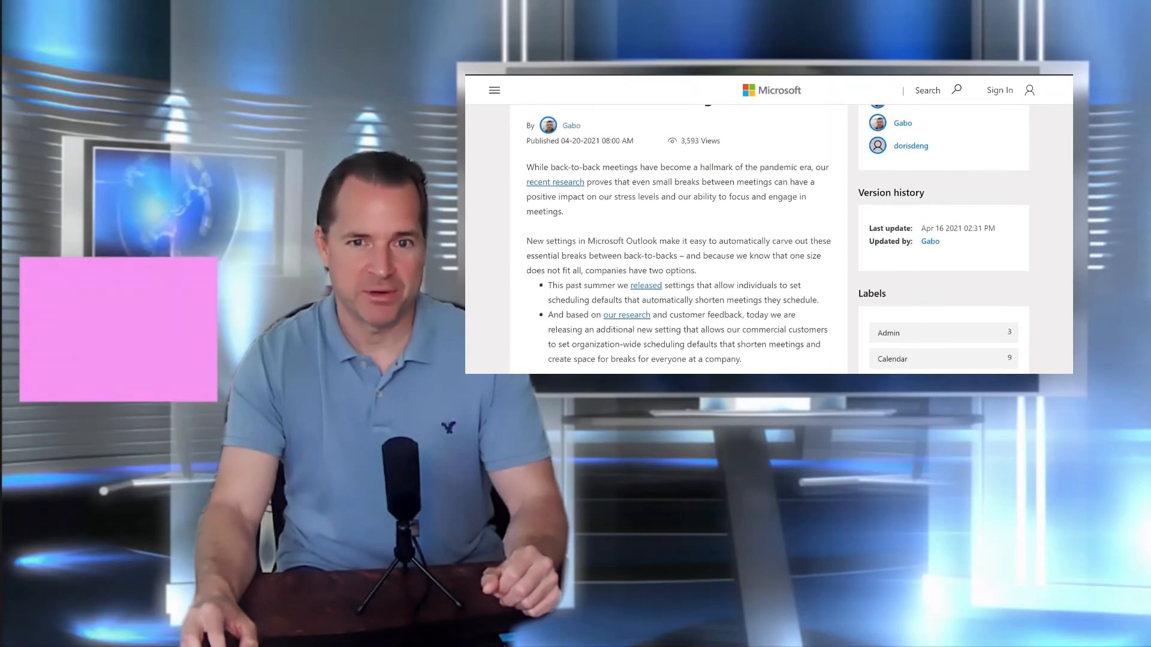
{"action": "scroll", "scroll_direction": "down", "scroll_amount": 3}
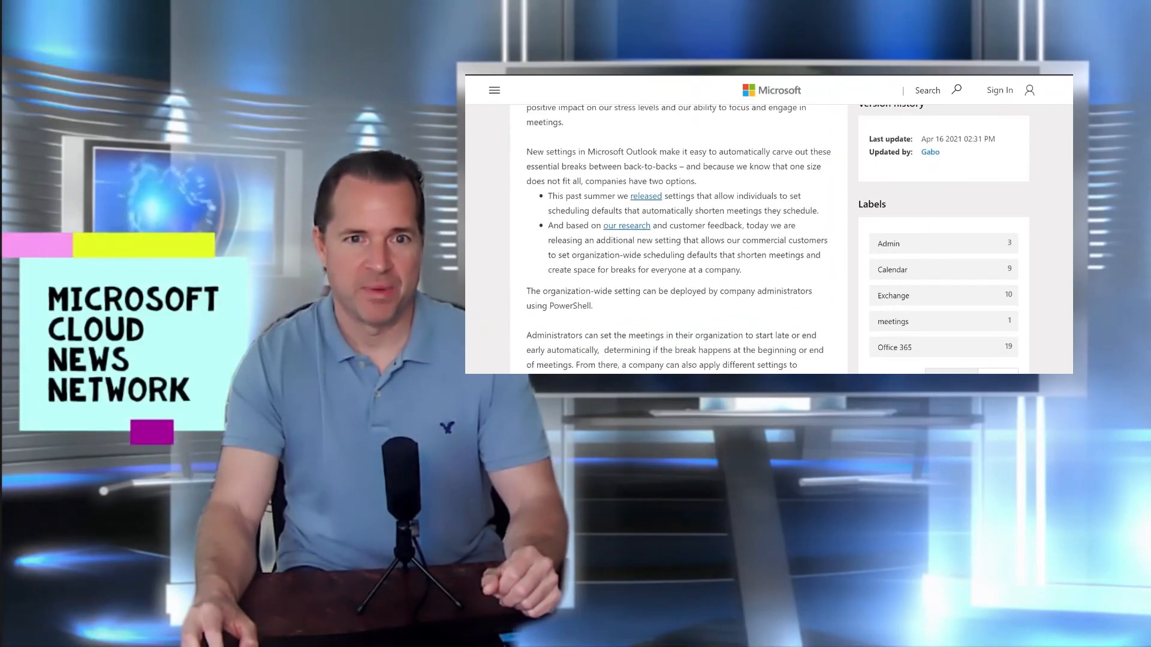
{"action": "scroll", "scroll_direction": "down", "scroll_amount": 3}
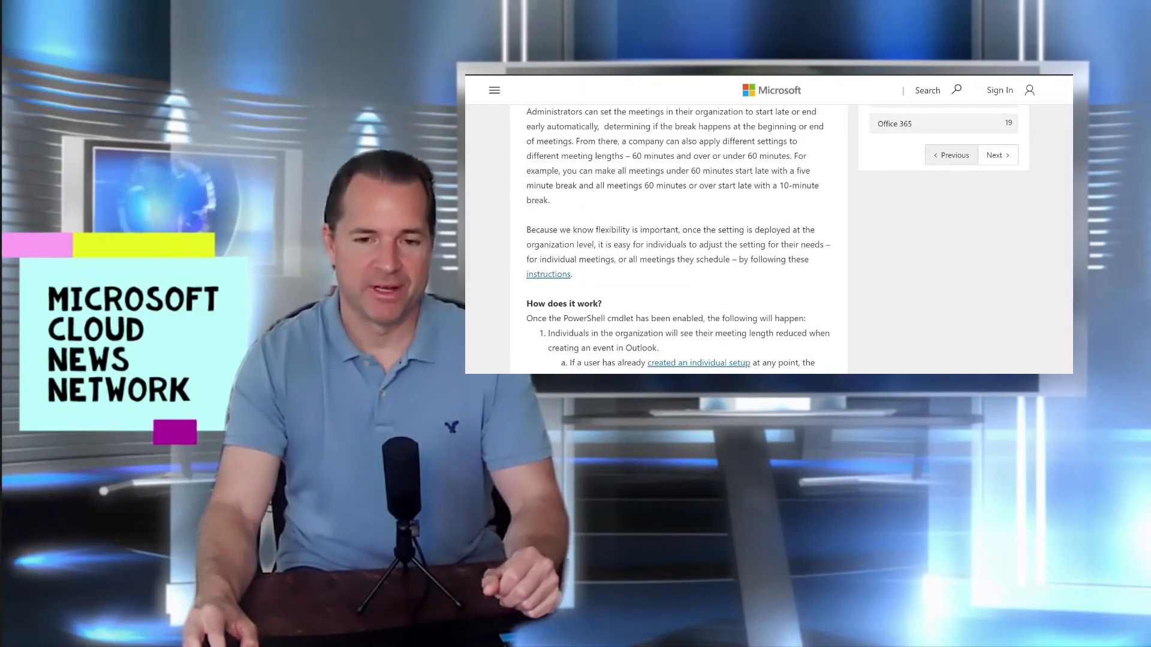
{"action": "scroll", "scroll_direction": "down", "scroll_amount": 3}
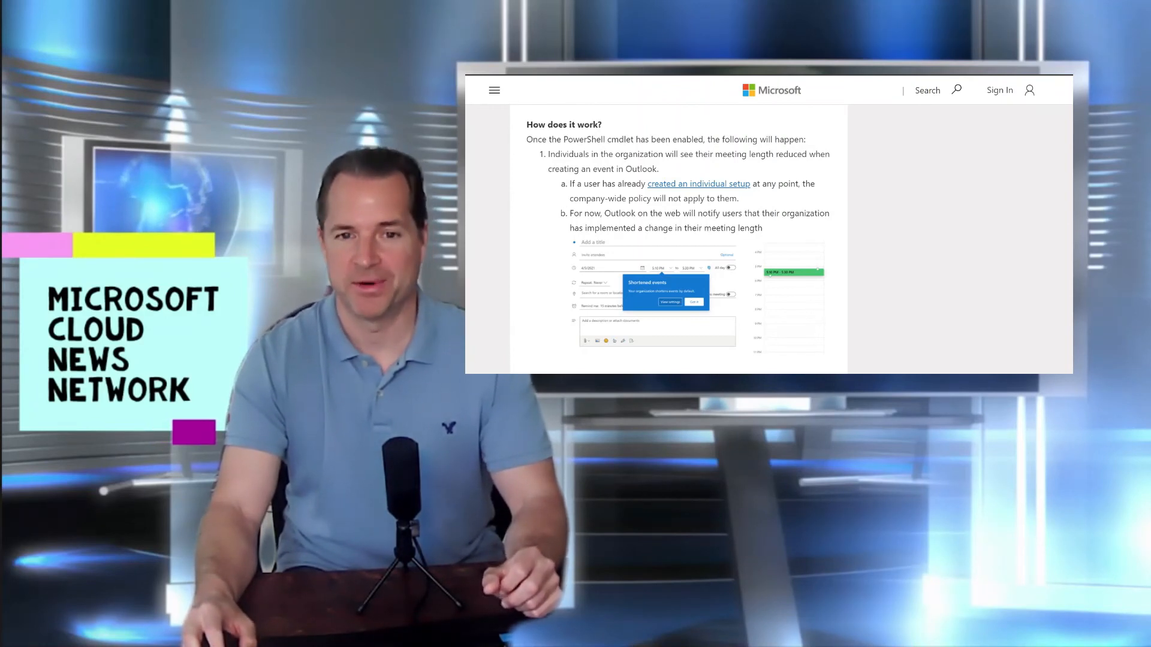
{"action": "scroll", "scroll_direction": "down", "scroll_amount": 3}
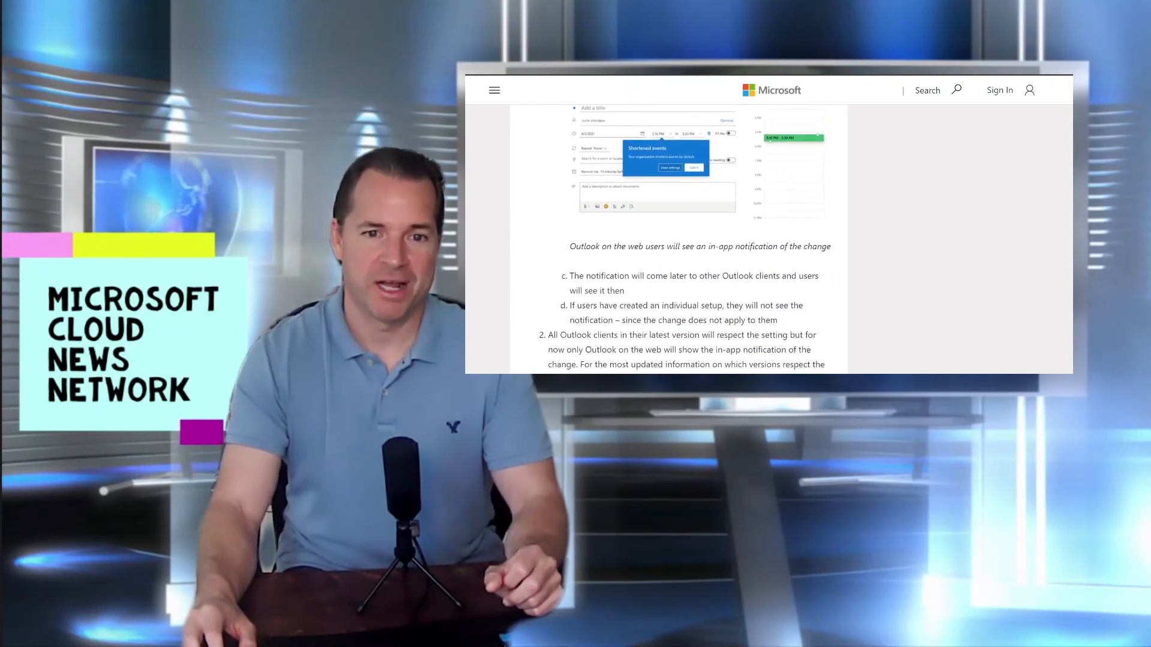
{"action": "scroll", "scroll_direction": "down", "scroll_amount": 3}
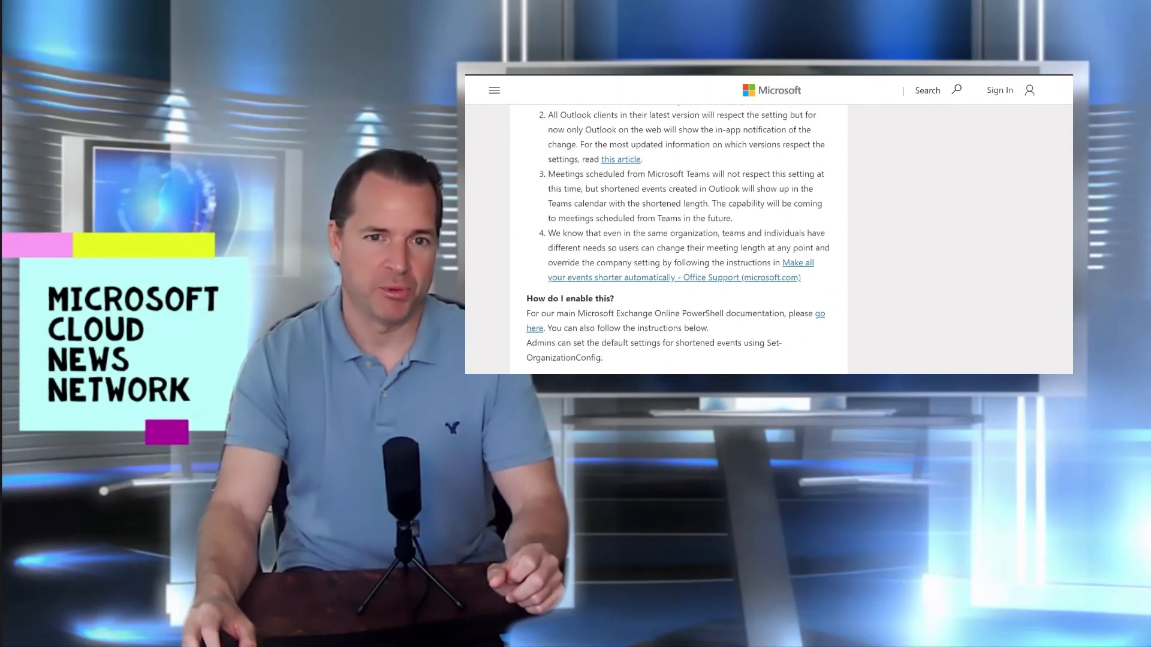
{"action": "scroll", "scroll_direction": "down", "scroll_amount": 3}
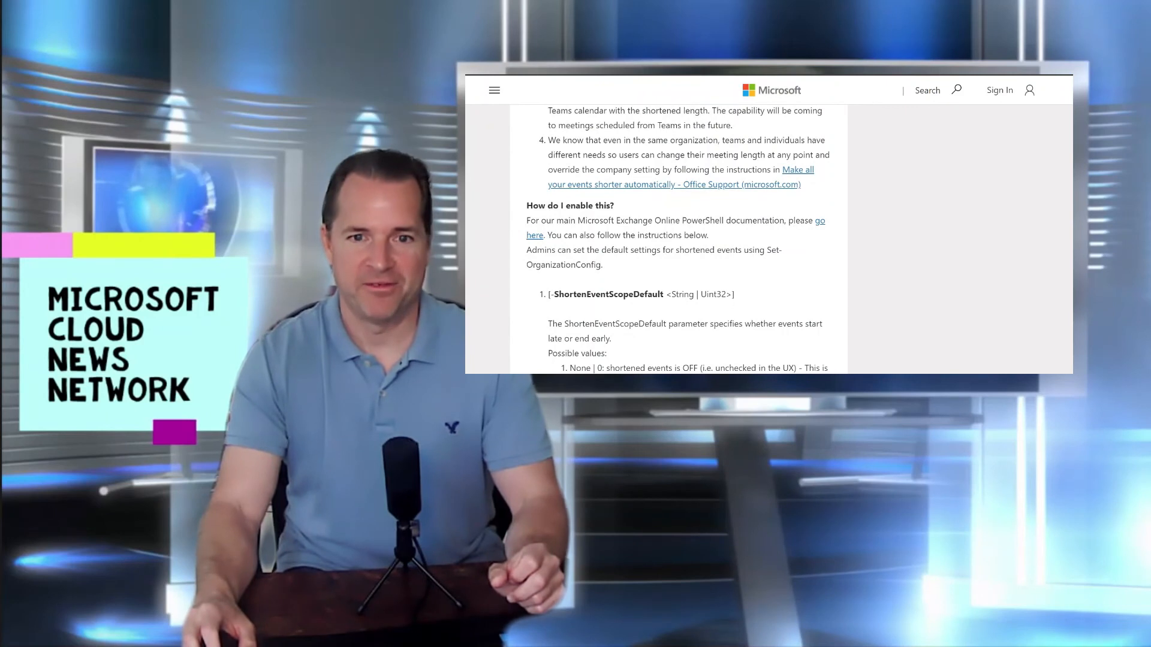
{"action": "scroll", "scroll_direction": "down", "scroll_amount": 3}
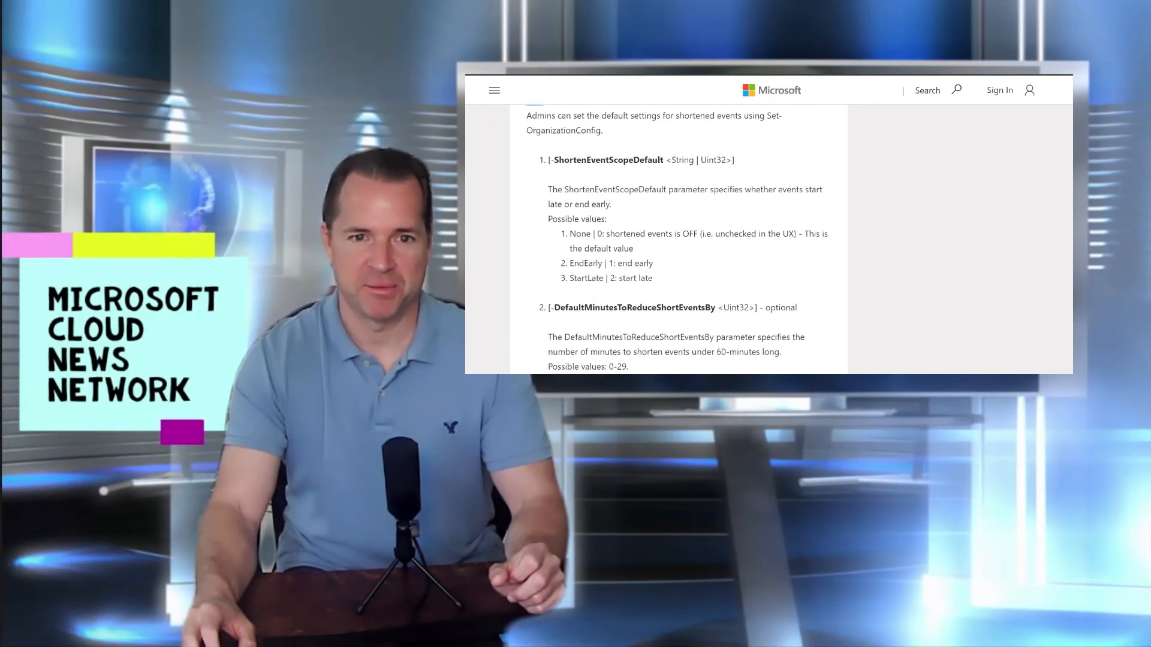
{"action": "scroll", "scroll_direction": "down", "scroll_amount": 3}
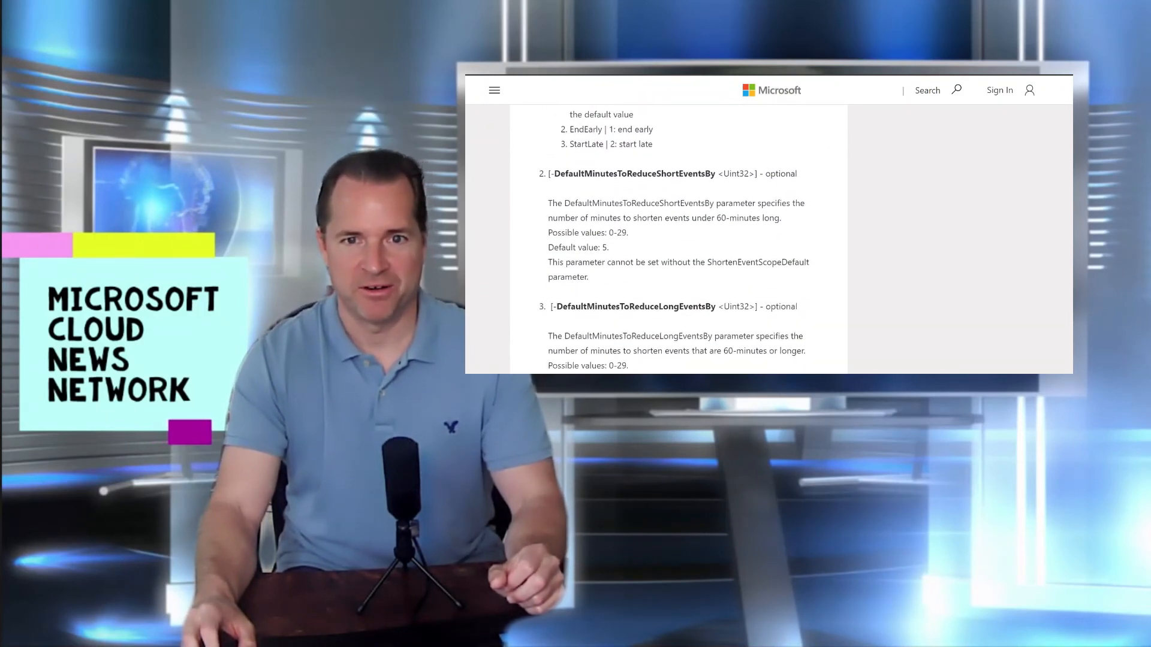
{"action": "scroll", "scroll_direction": "down", "scroll_amount": 3}
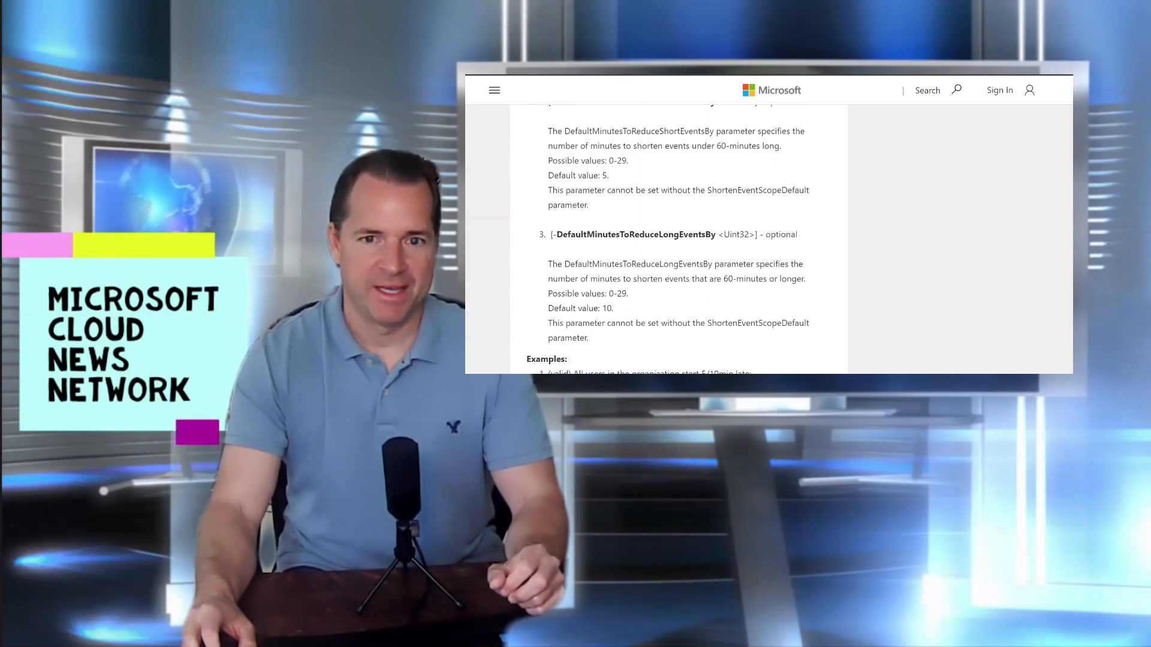
{"action": "scroll", "scroll_direction": "down", "scroll_amount": 3}
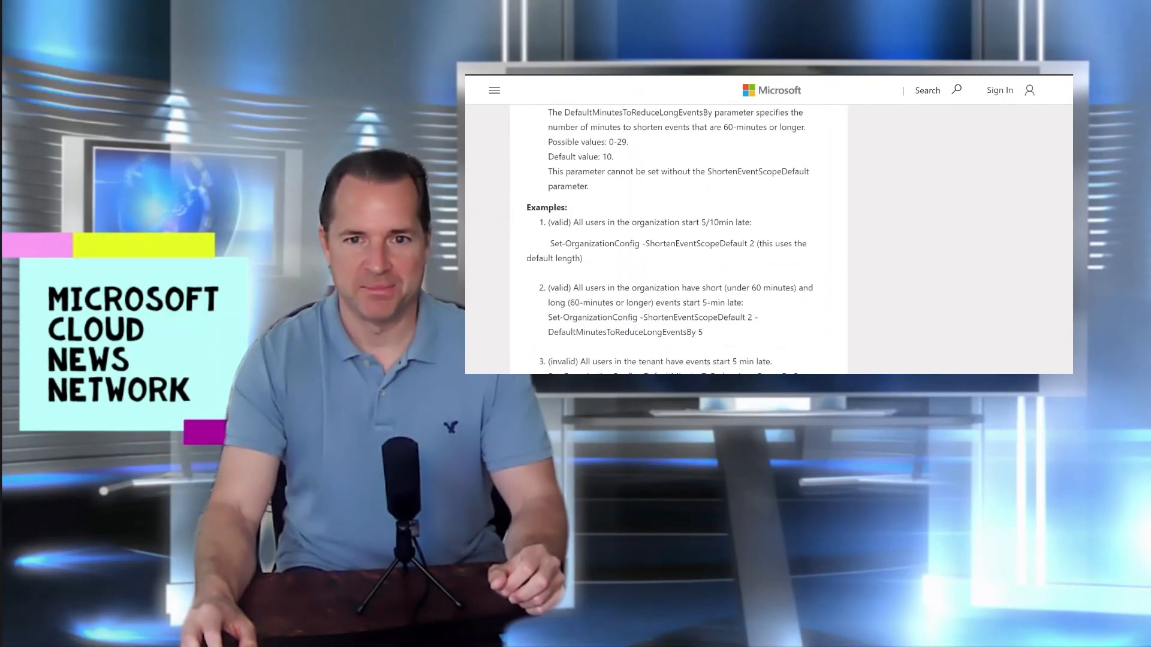
{"action": "scroll", "scroll_direction": "down", "scroll_amount": 3}
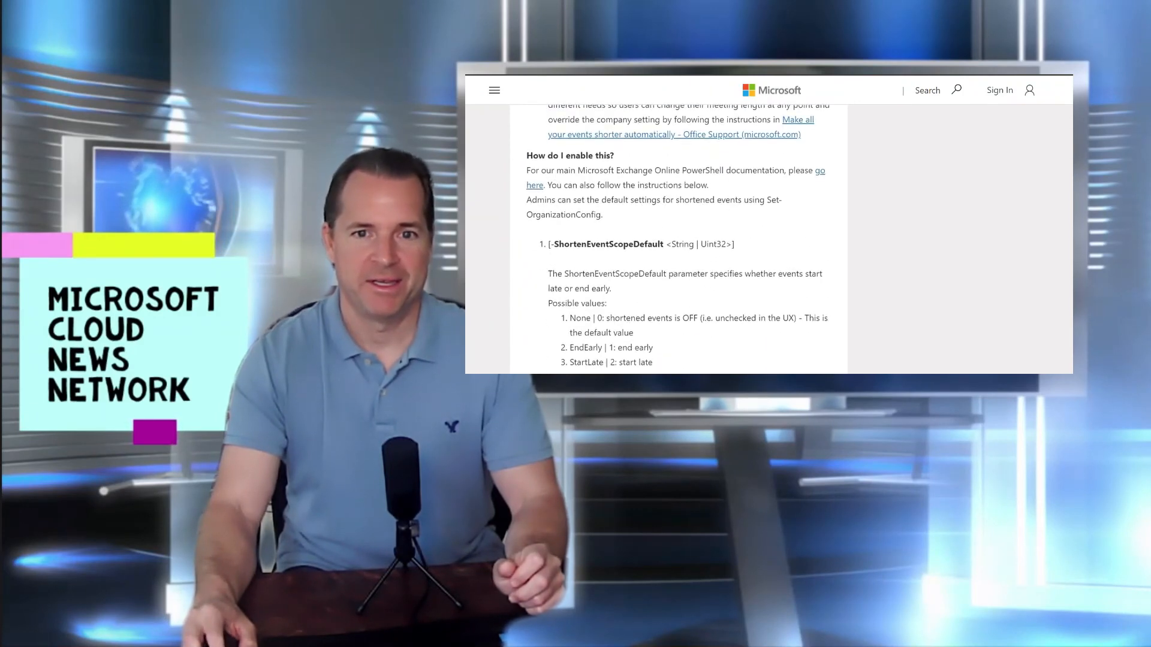
{"action": "scroll", "scroll_direction": "down", "scroll_amount": 3}
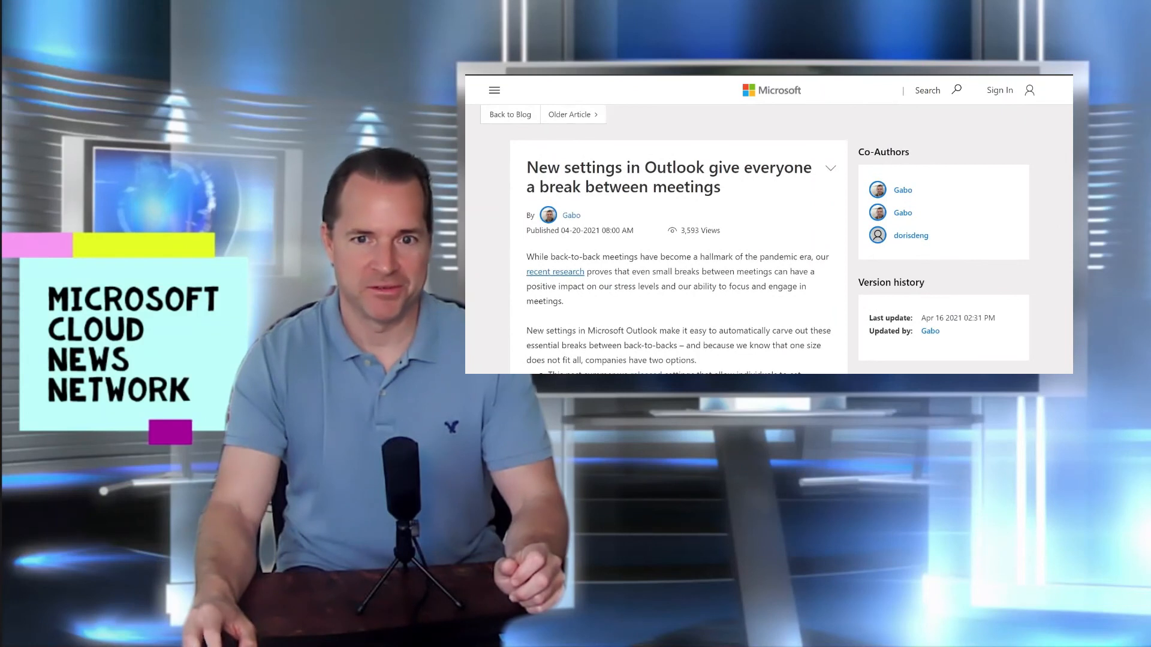
{"action": "scroll", "scroll_direction": "down", "scroll_amount": 3}
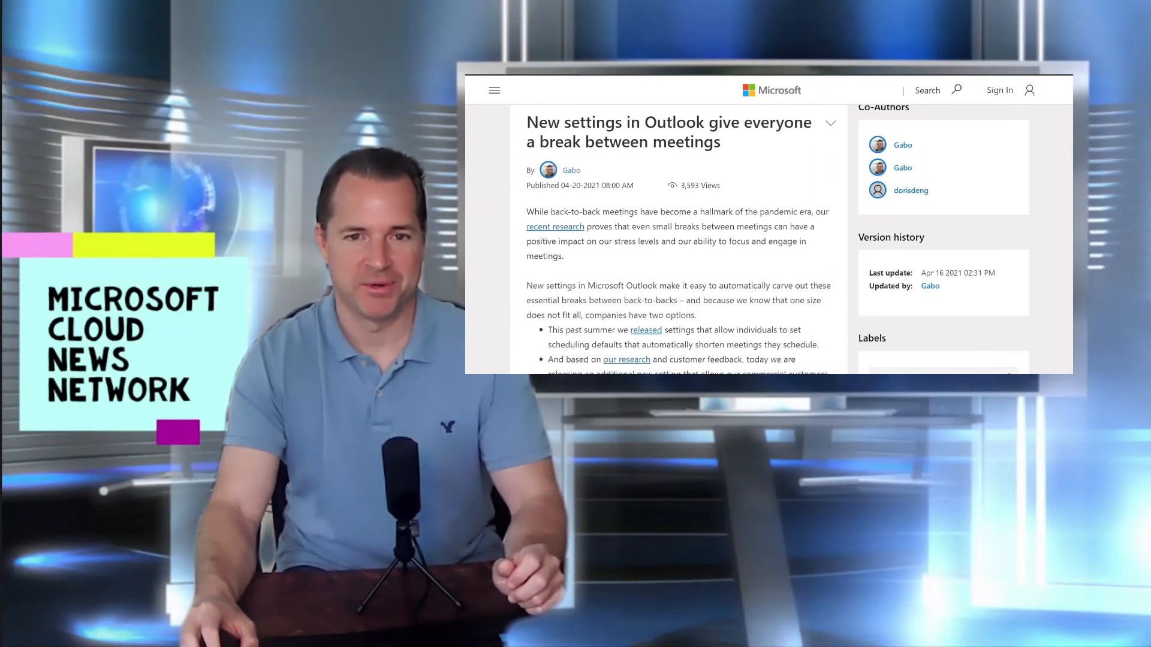